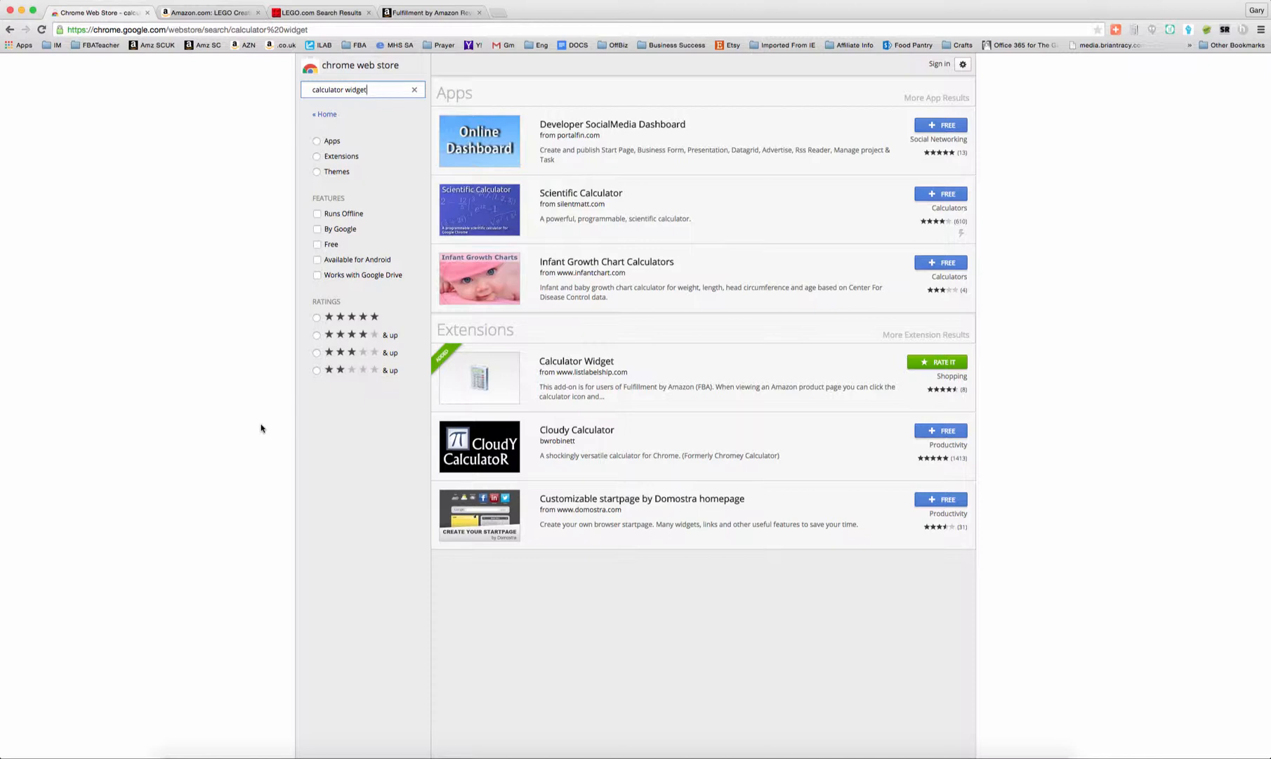
{"action": "mouse_move", "coordinate": [252, 401]}
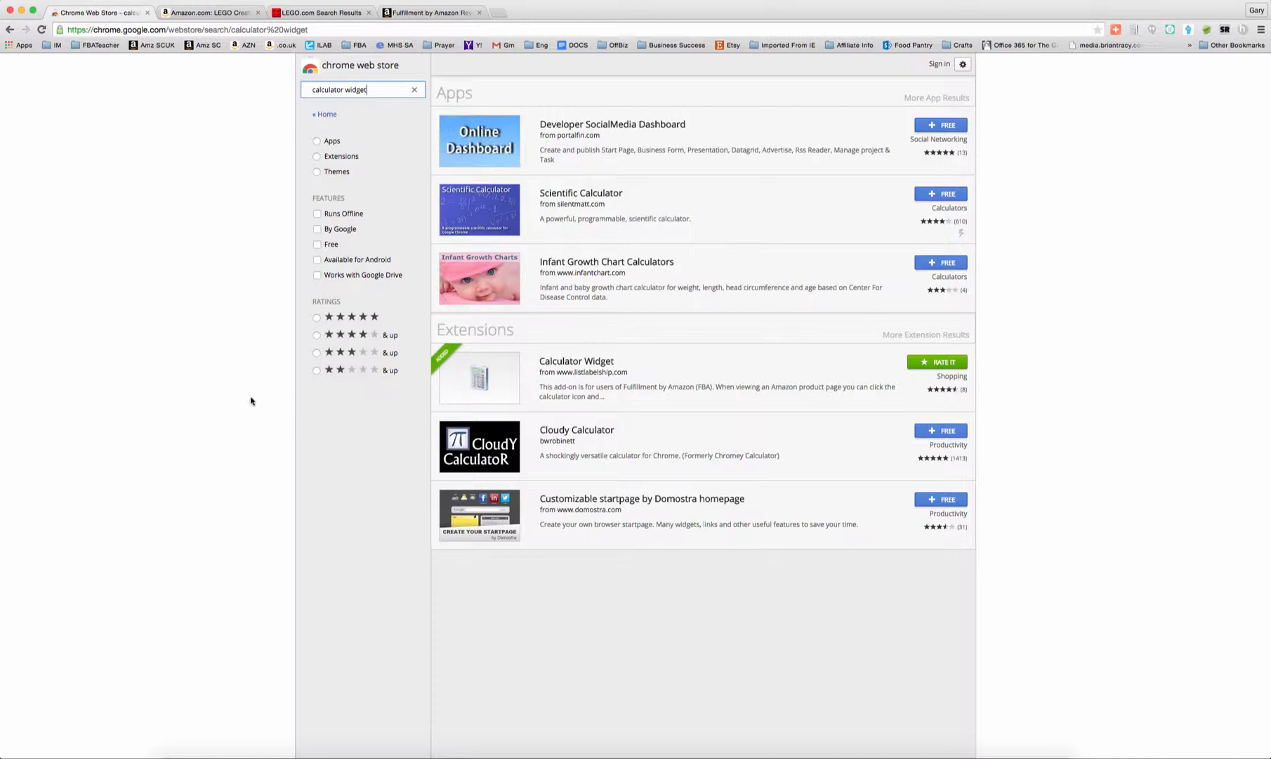
{"action": "mouse_move", "coordinate": [246, 160]}
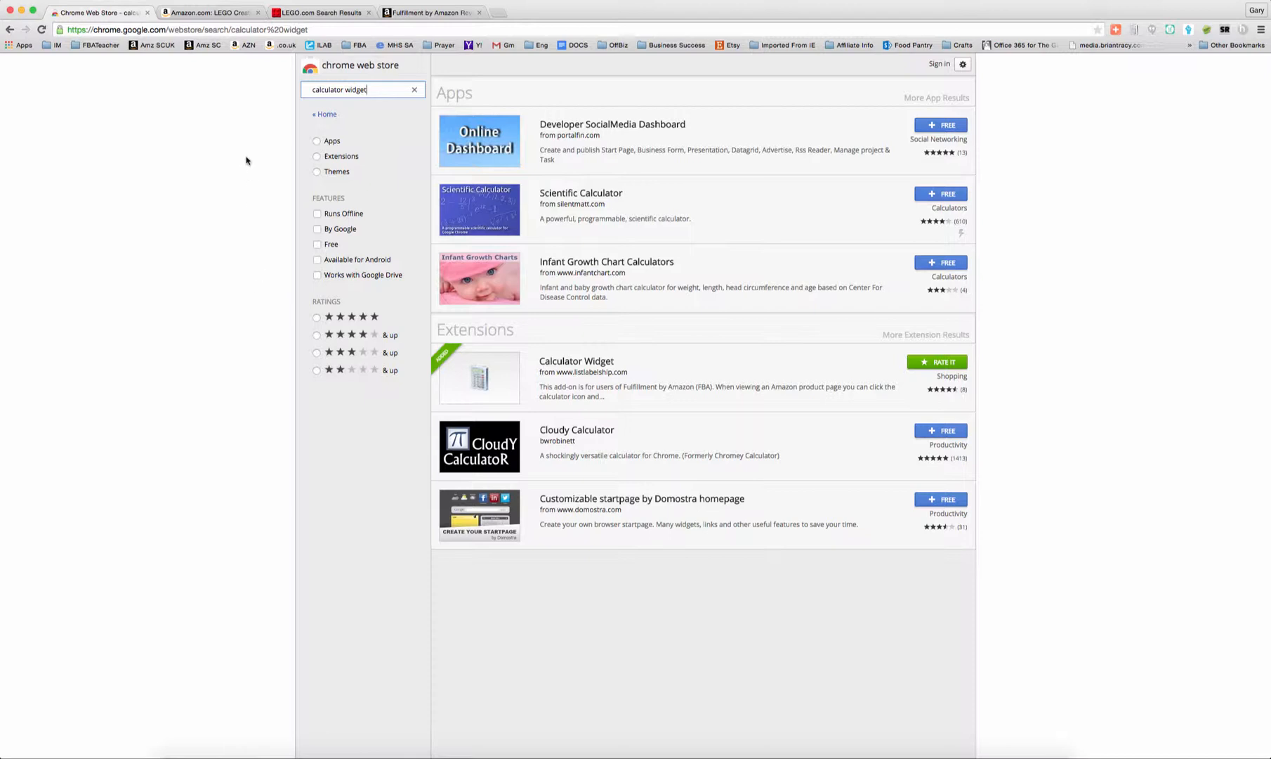
{"action": "mouse_move", "coordinate": [248, 146]}
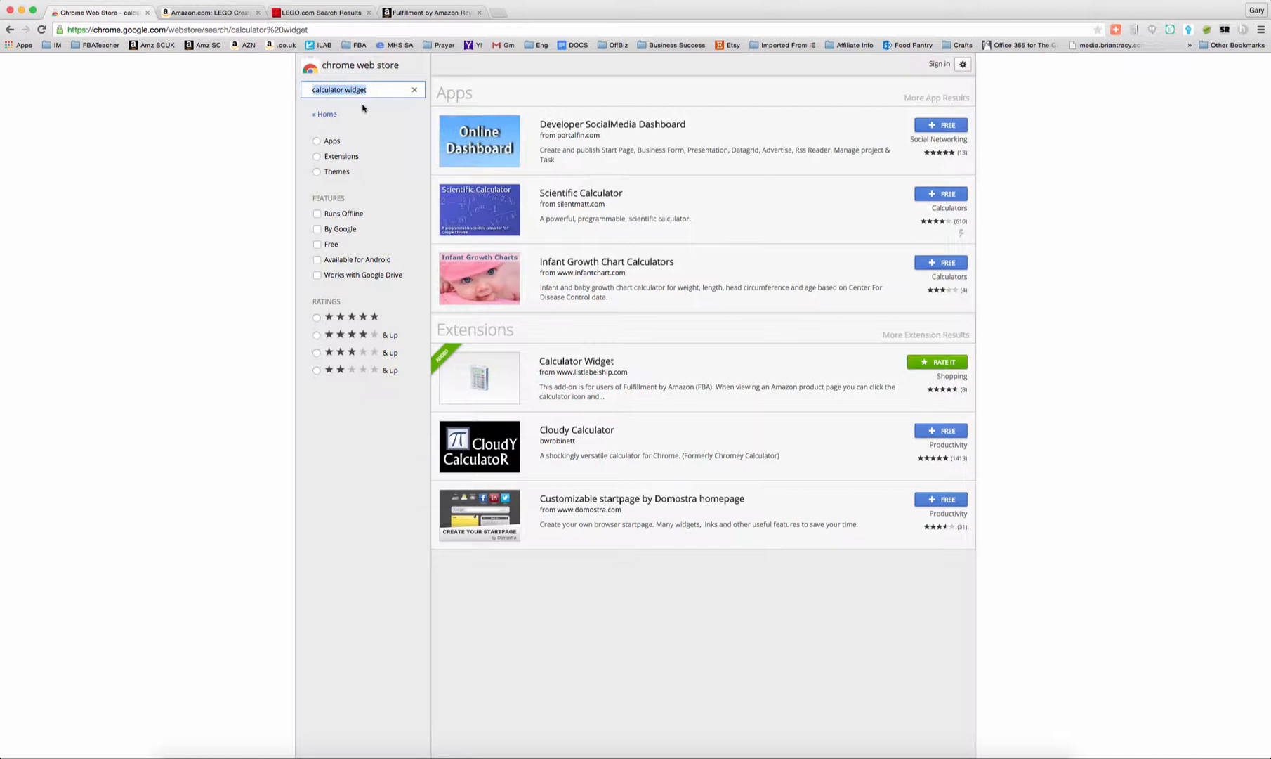
{"action": "mouse_move", "coordinate": [580, 377]}
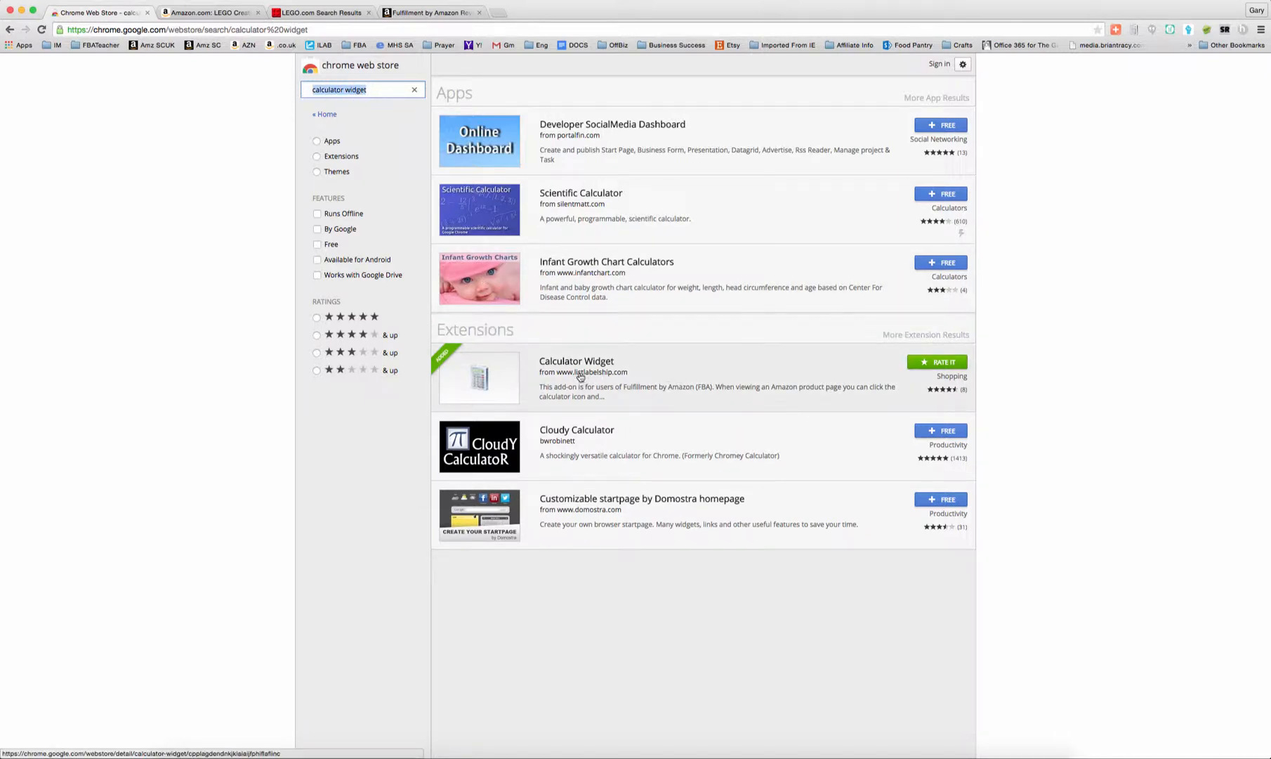
{"action": "mouse_move", "coordinate": [620, 384]}
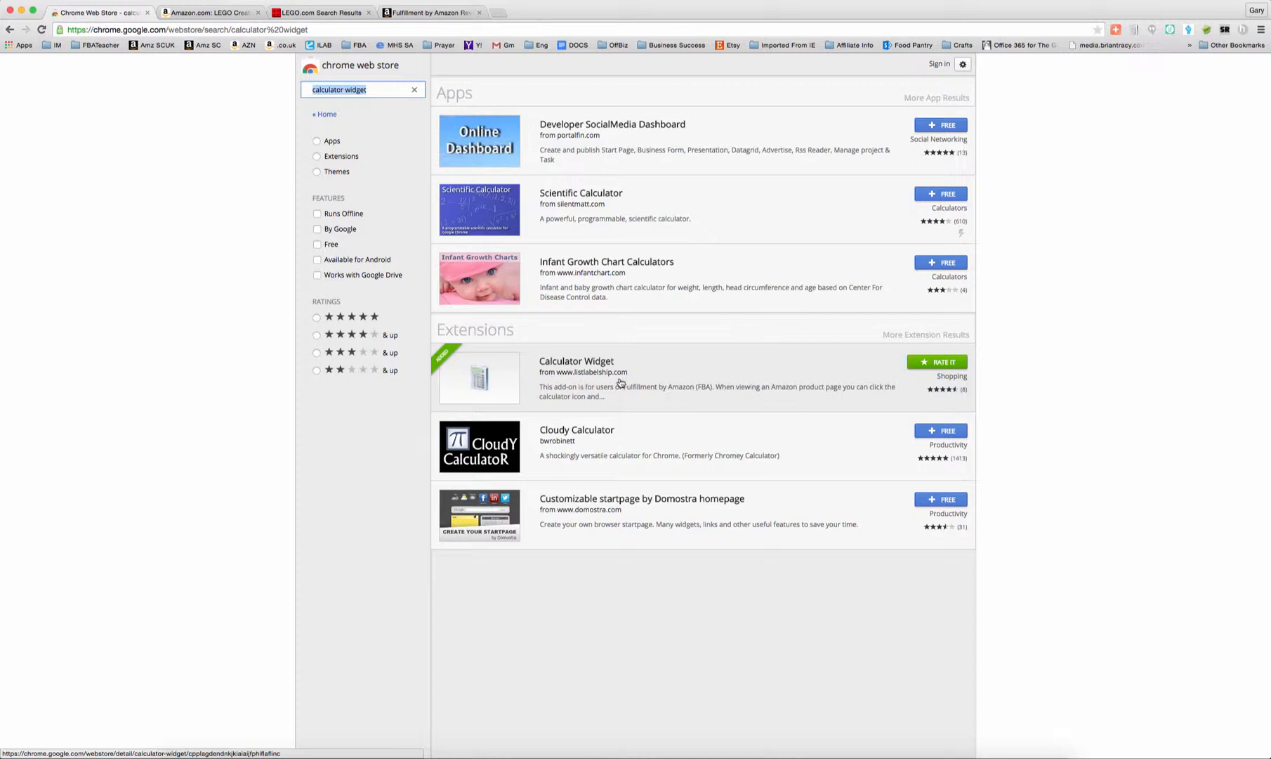
{"action": "mouse_move", "coordinate": [578, 359]}
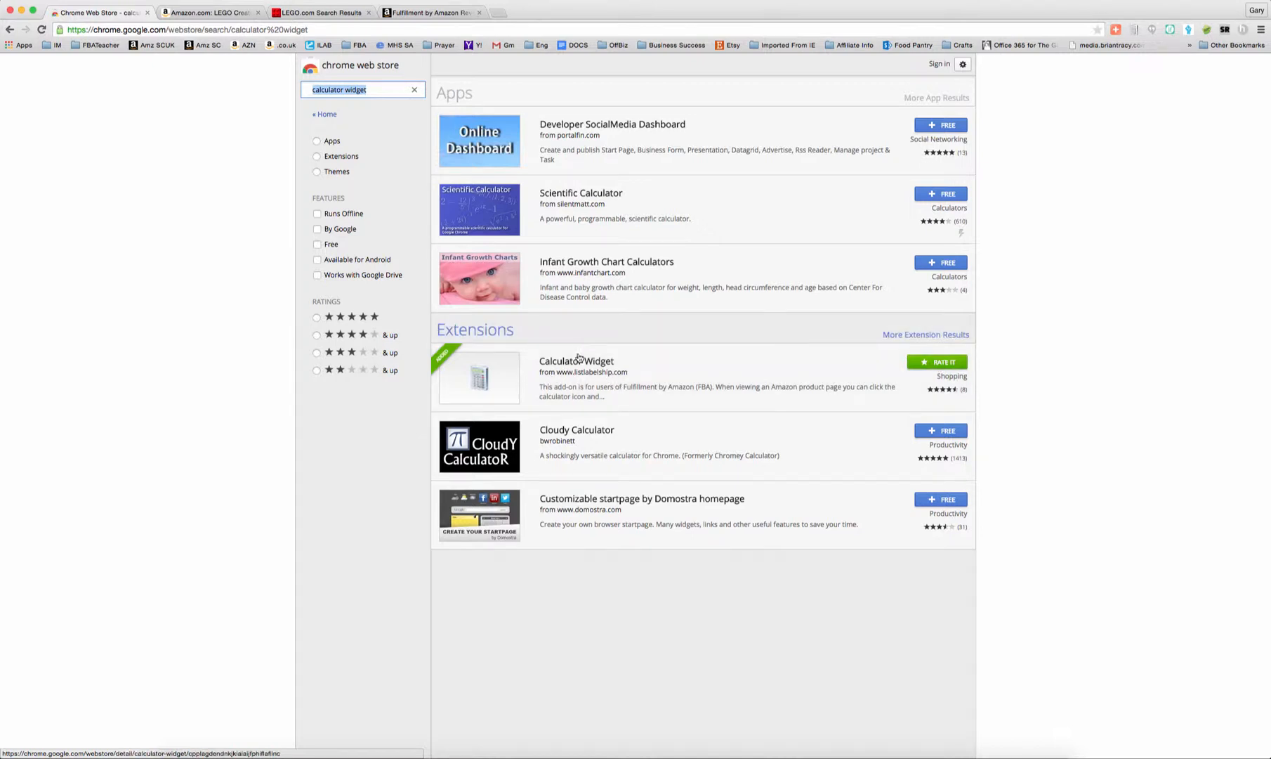
View and close the Calculator Widget extension details, then show the $215.00 Amazon Maersk listing
{"action": "left_click", "coordinate": [576, 361]}
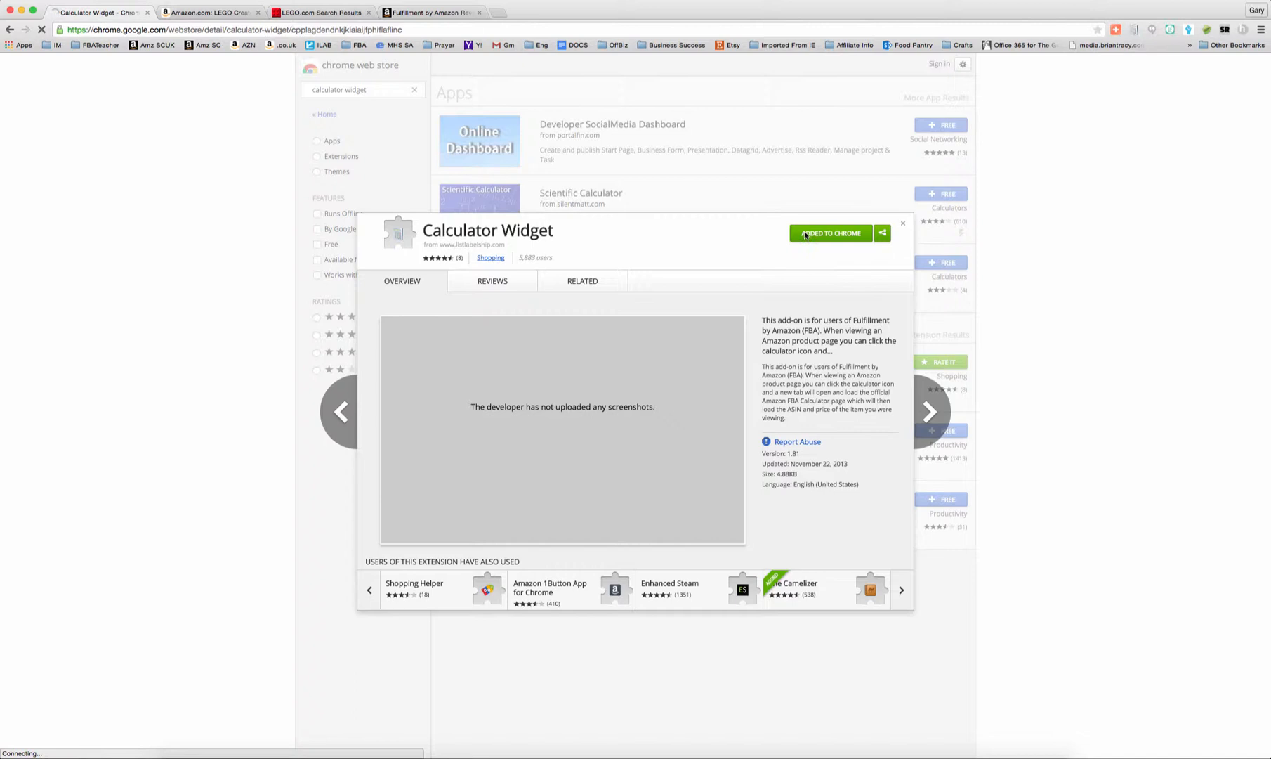
{"action": "left_click", "coordinate": [830, 233]}
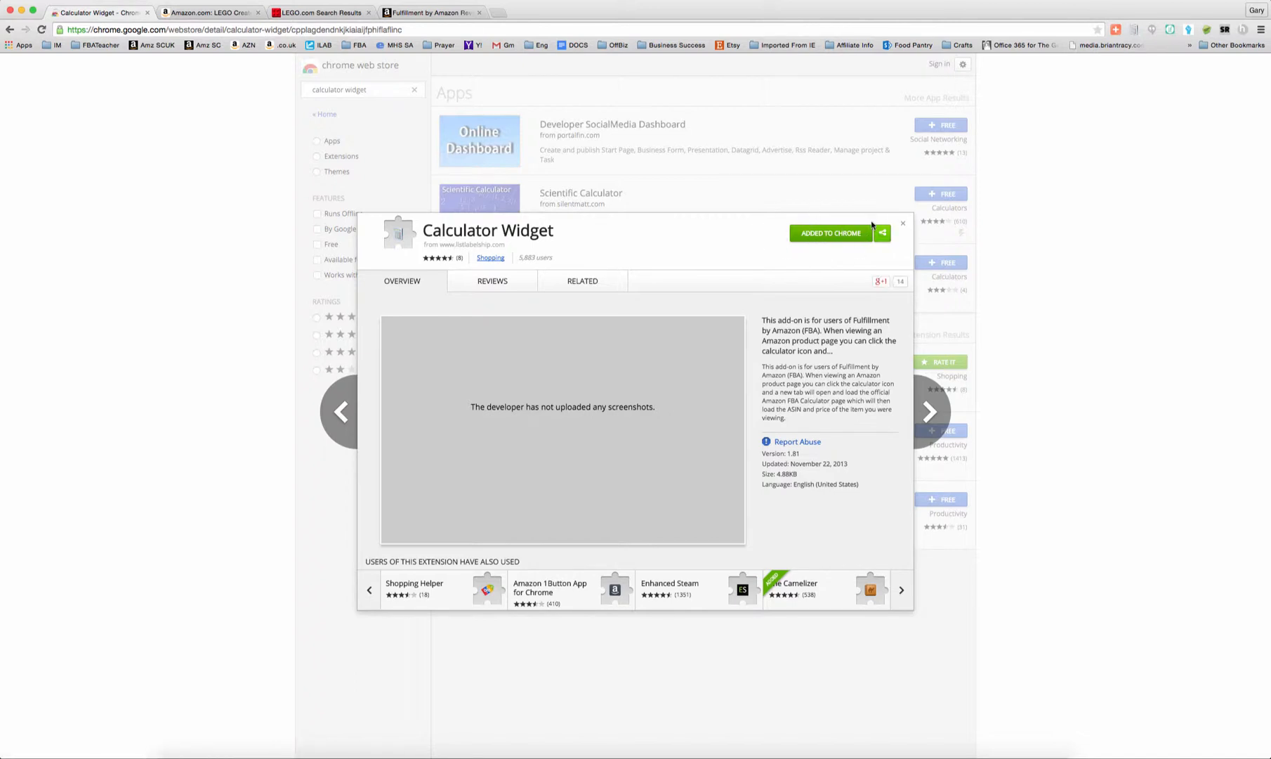
{"action": "mouse_move", "coordinate": [829, 254]}
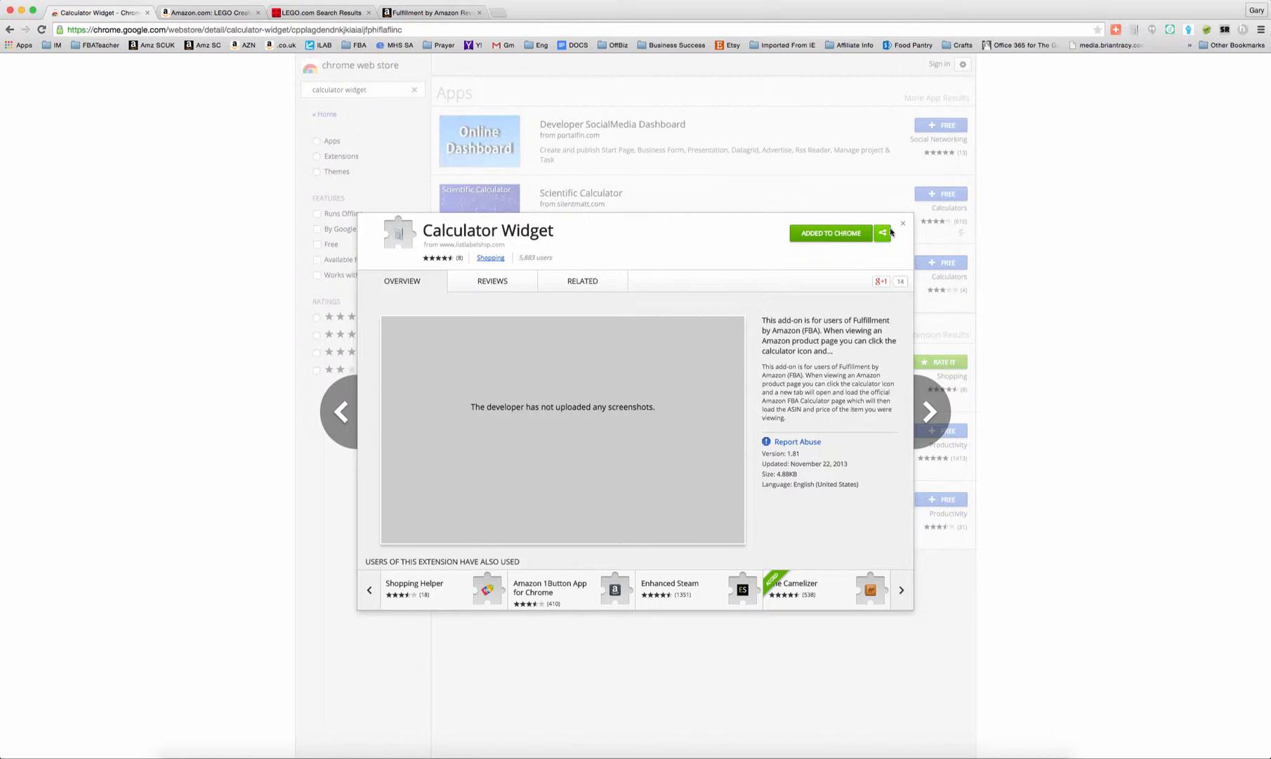
{"action": "left_click", "coordinate": [903, 223]}
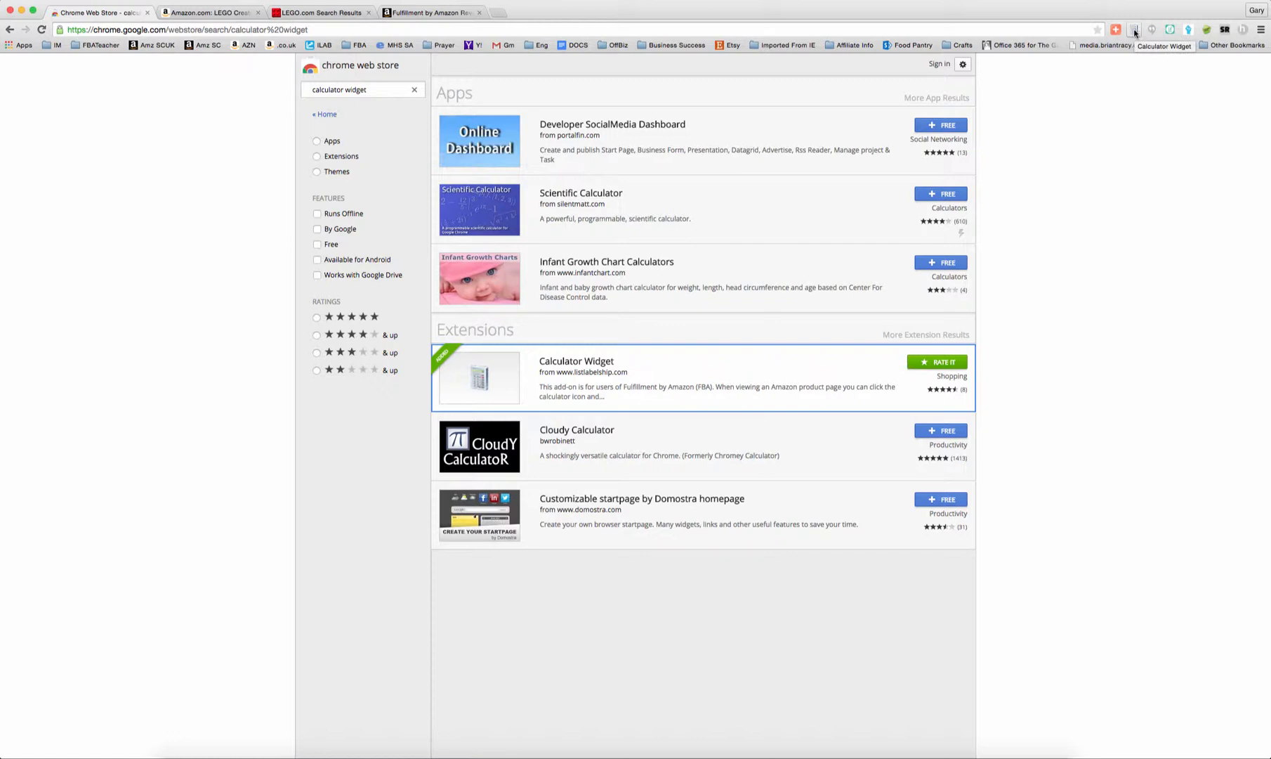
{"action": "mouse_move", "coordinate": [214, 162]}
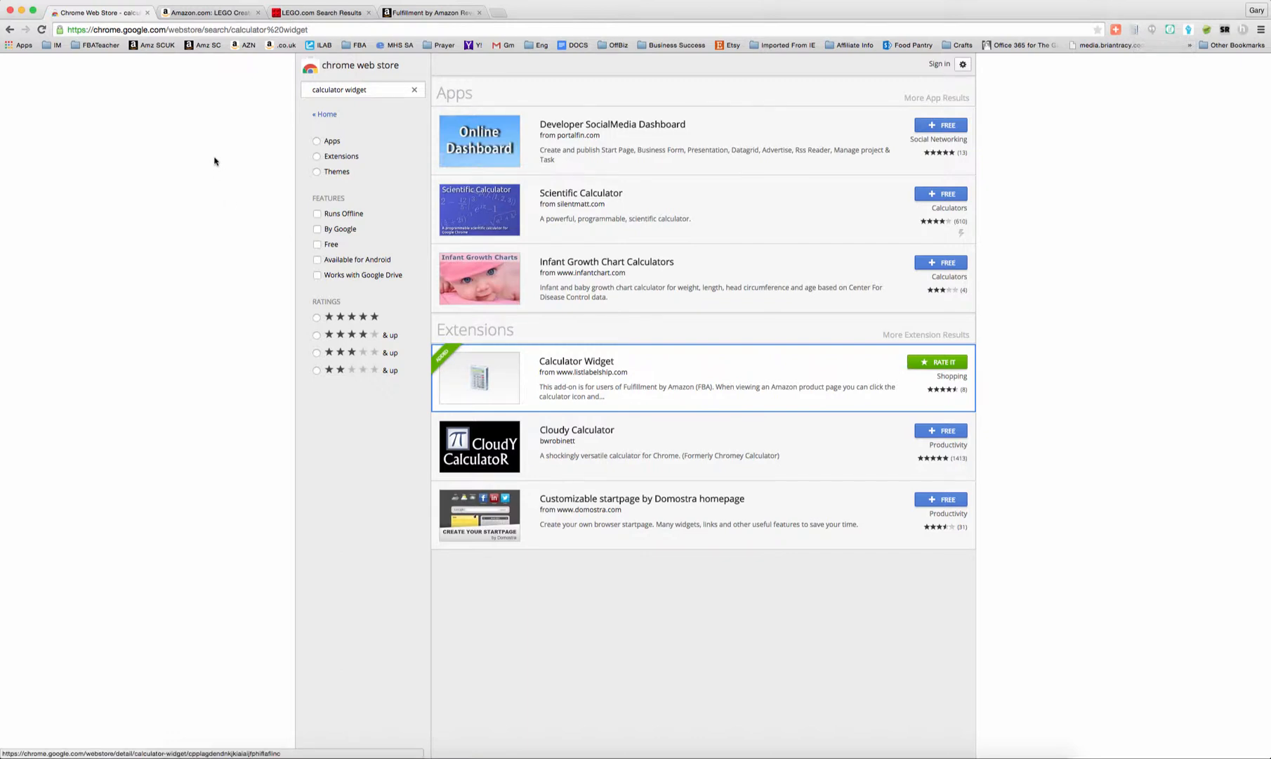
{"action": "left_click", "coordinate": [209, 12]}
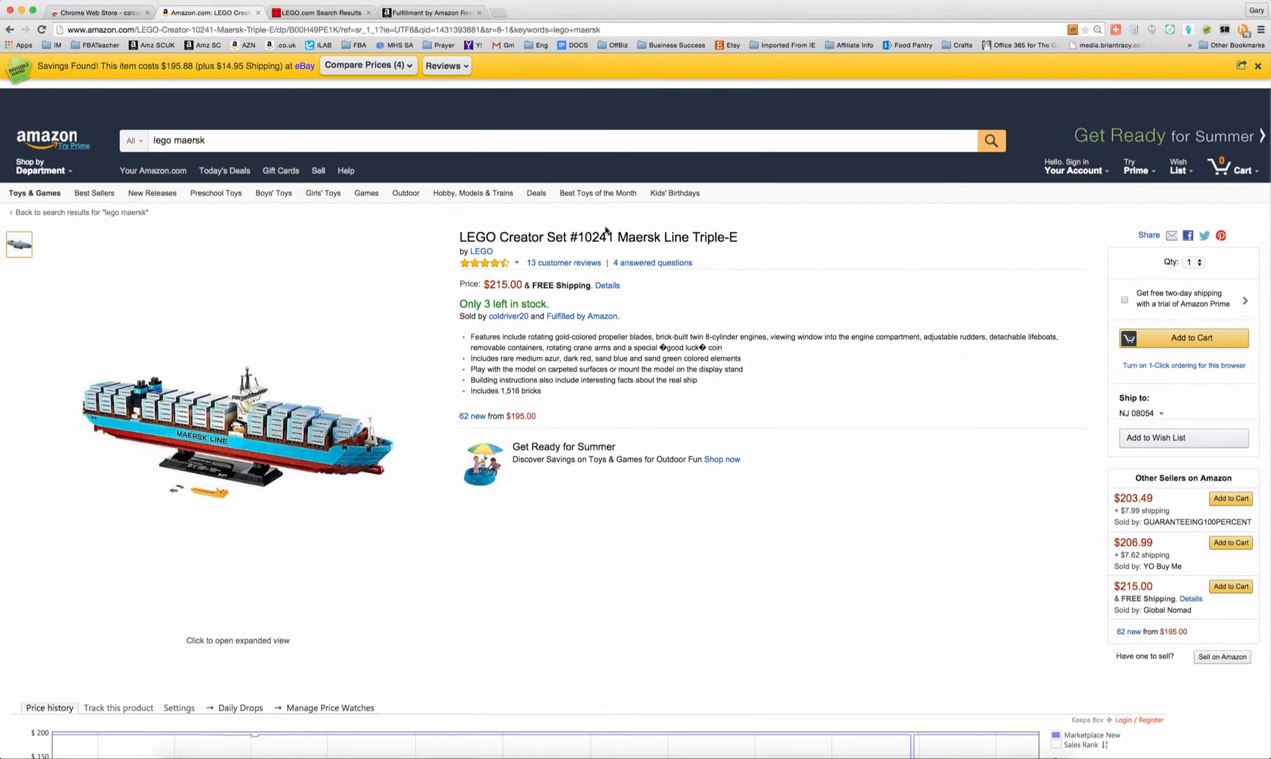
{"action": "mouse_move", "coordinate": [841, 301]}
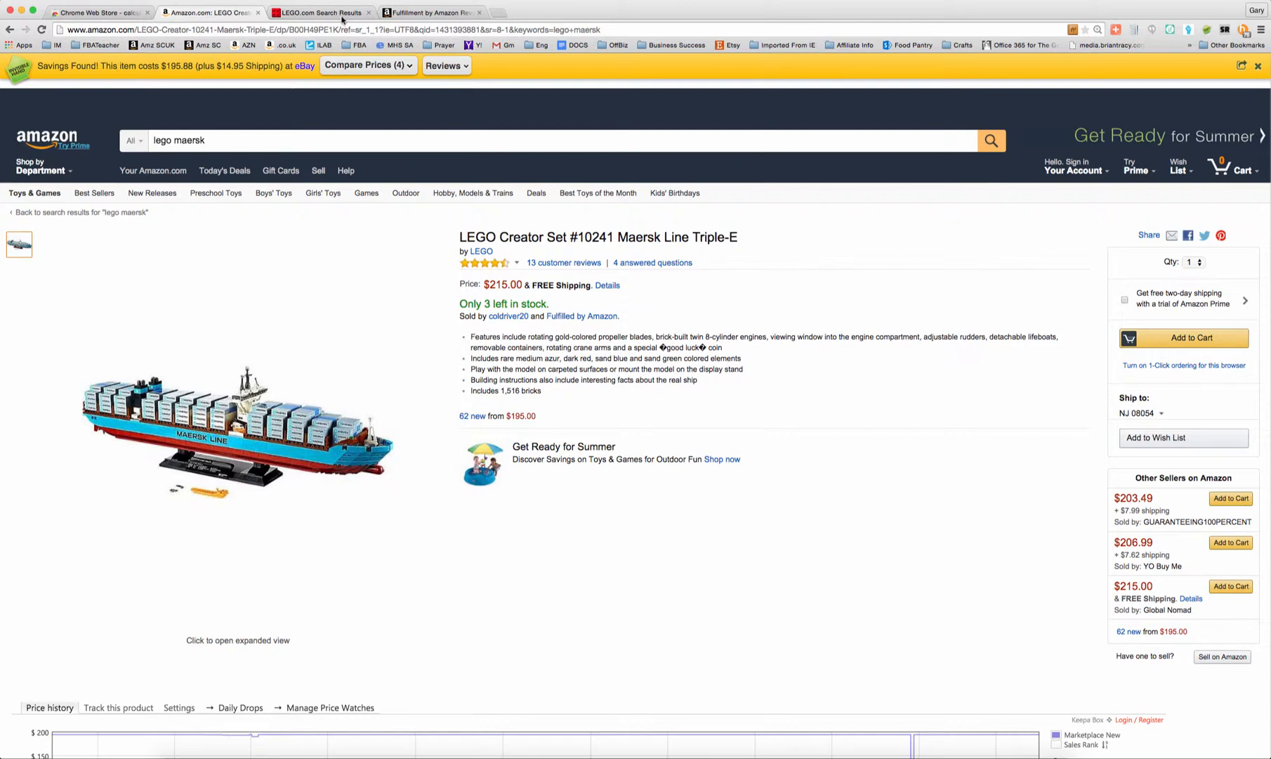
Compare LEGO.com's 'maersk' result at $149.99 against the Amazon listing price
{"action": "left_click", "coordinate": [317, 12]}
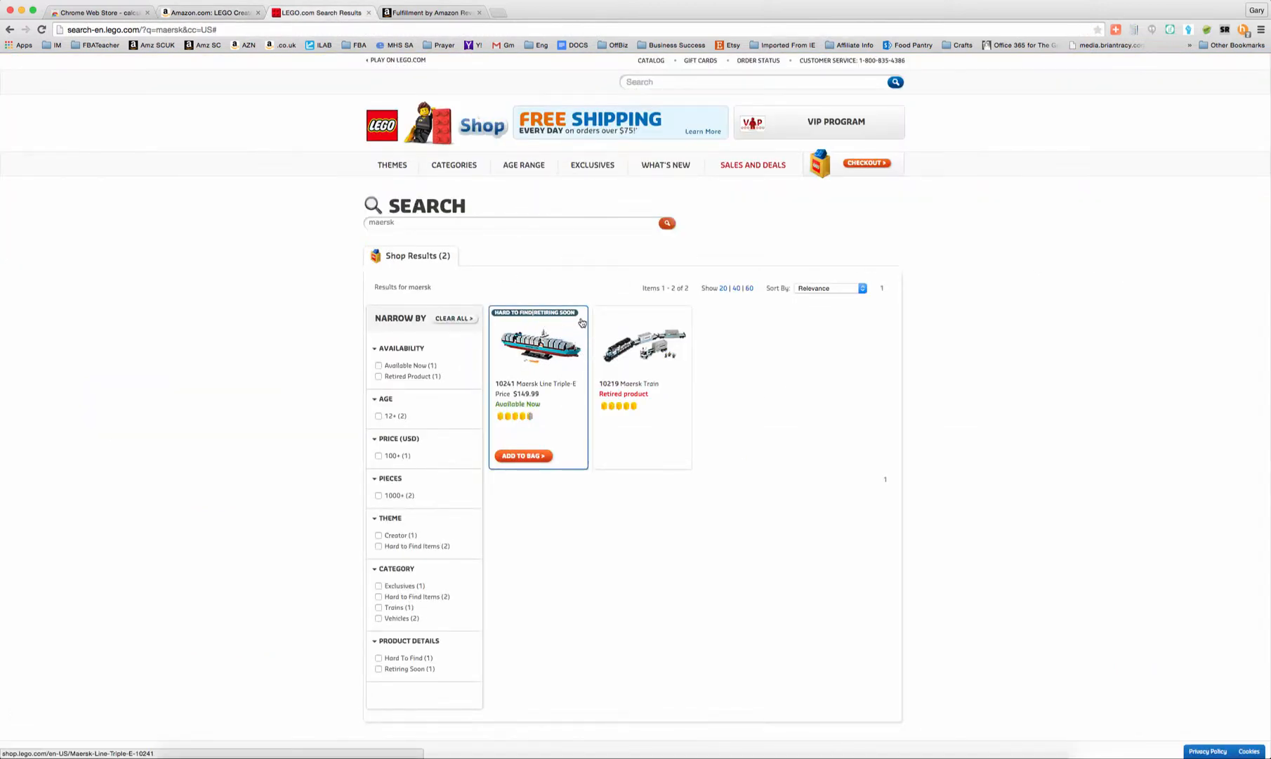
{"action": "mouse_move", "coordinate": [566, 318]}
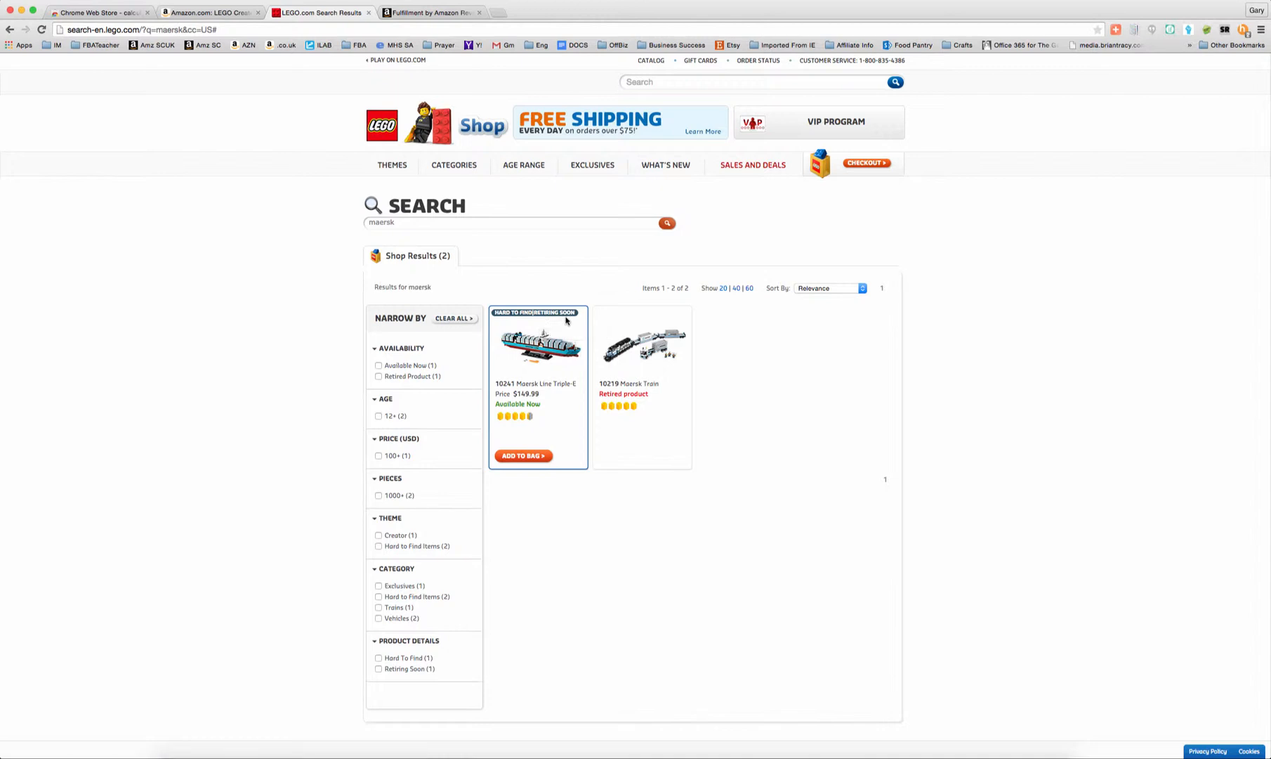
{"action": "mouse_move", "coordinate": [572, 424]}
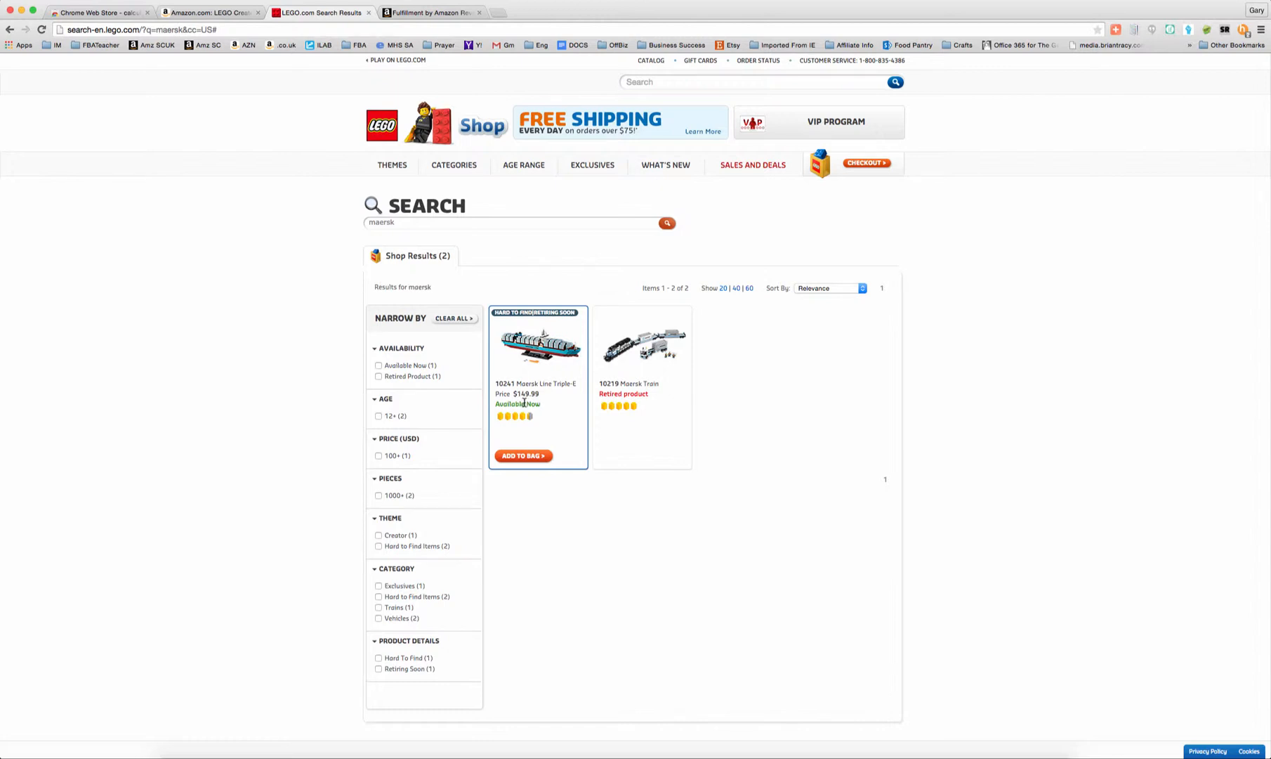
{"action": "left_click", "coordinate": [210, 12]}
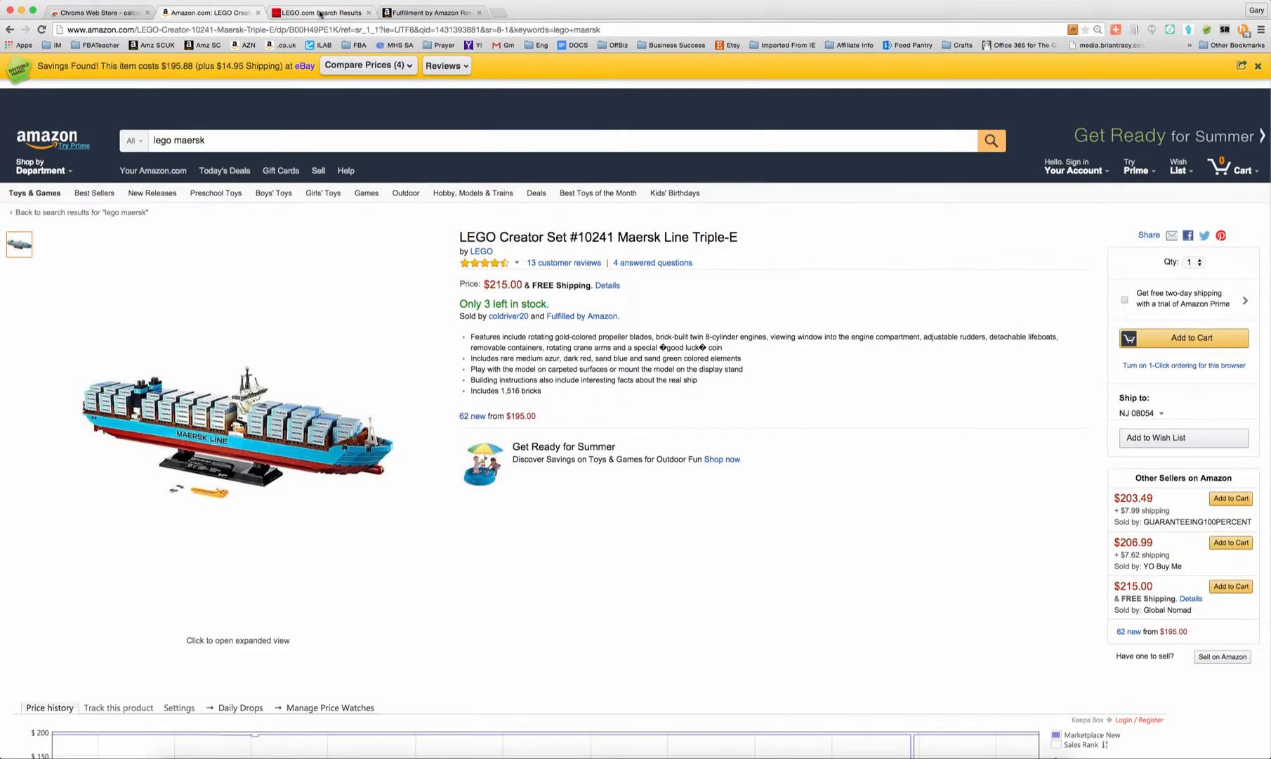
{"action": "left_click", "coordinate": [316, 12]}
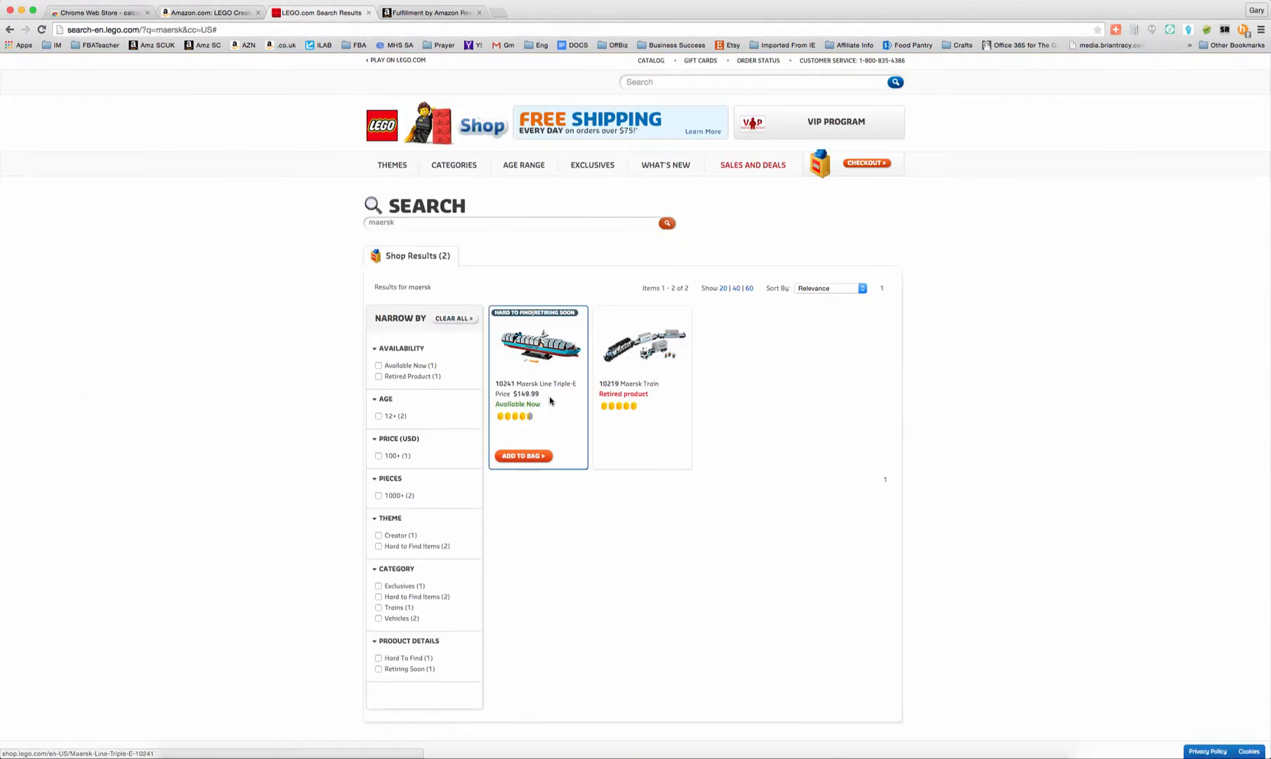
{"action": "mouse_move", "coordinate": [536, 430]}
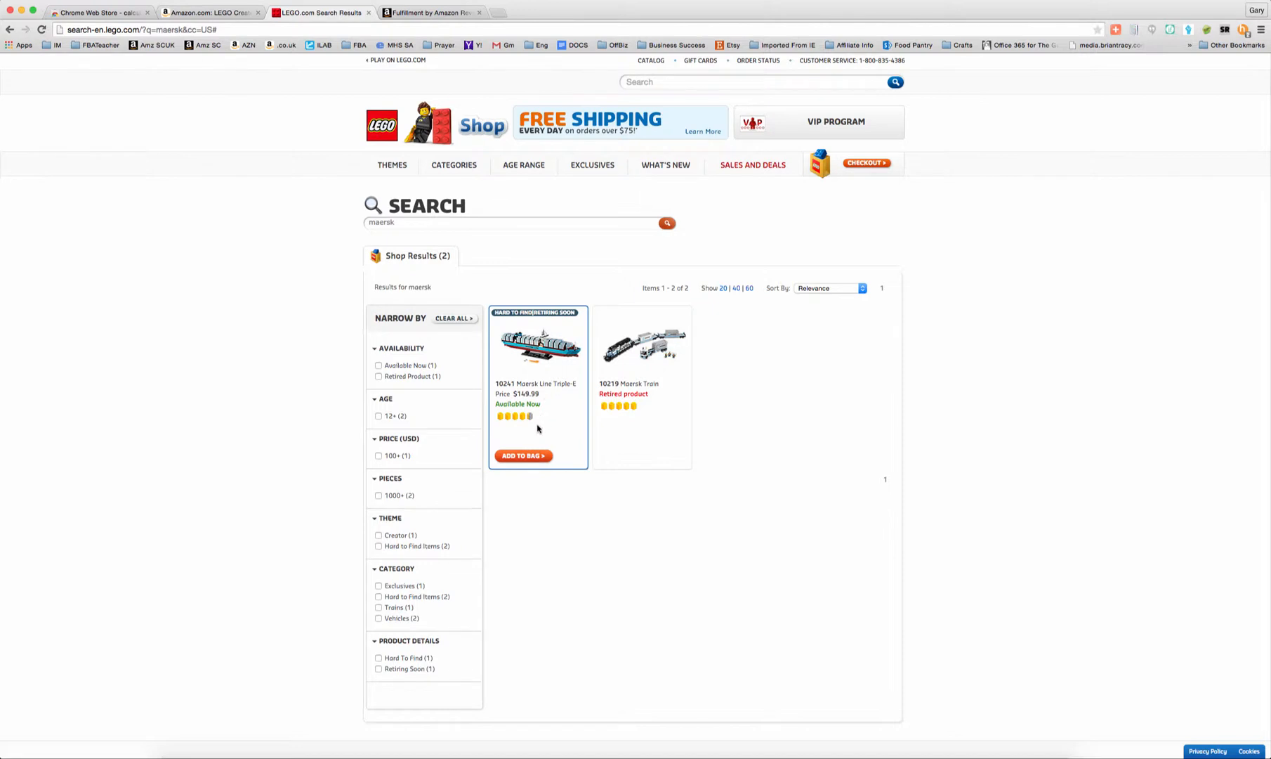
{"action": "mouse_move", "coordinate": [420, 210]}
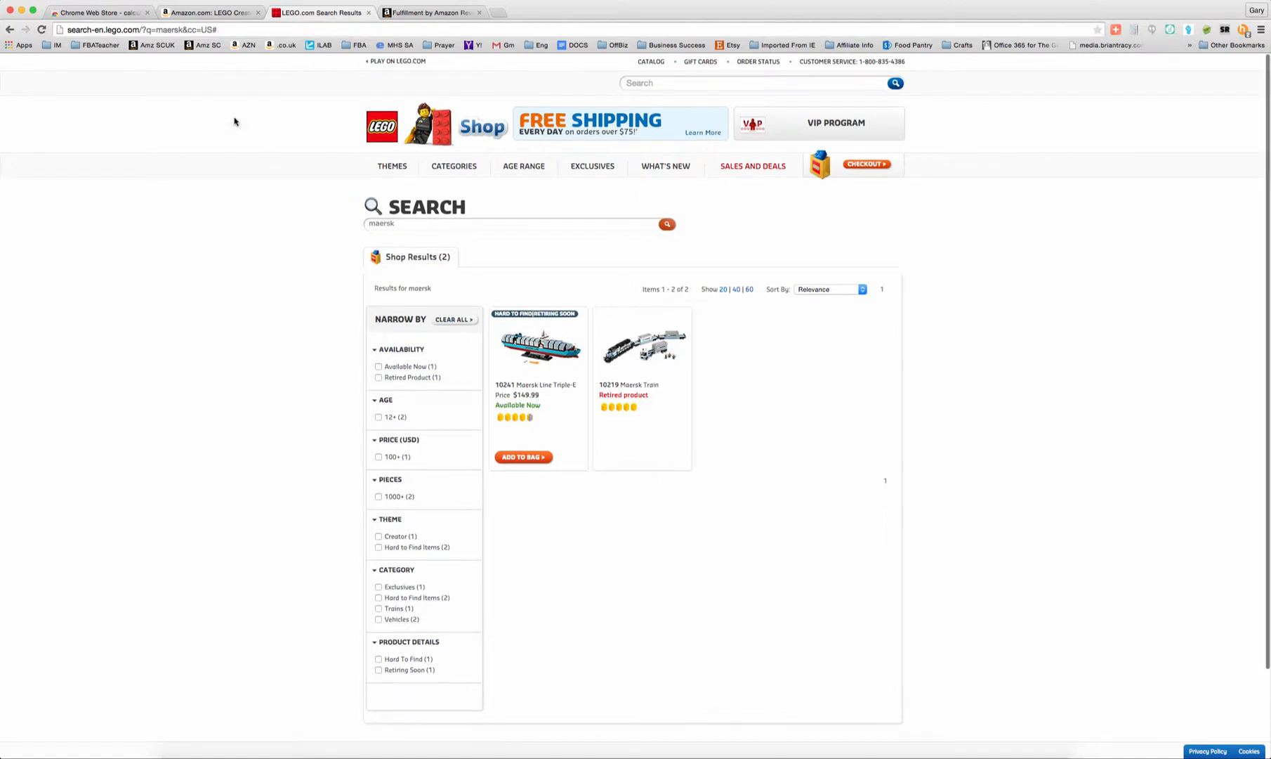
Return to the Amazon Maersk Line Triple-E listing at $215.00 with 3 left in stock
{"action": "left_click", "coordinate": [210, 11]}
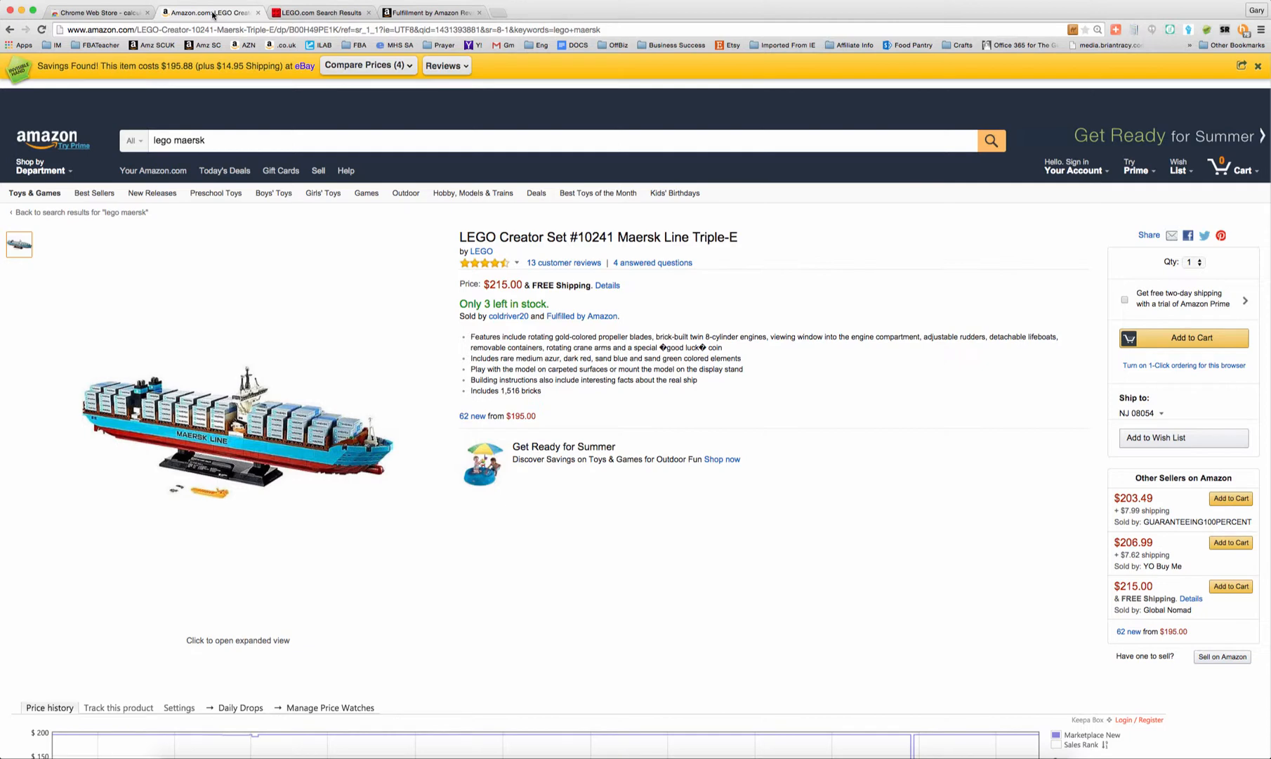
{"action": "mouse_move", "coordinate": [1076, 86]}
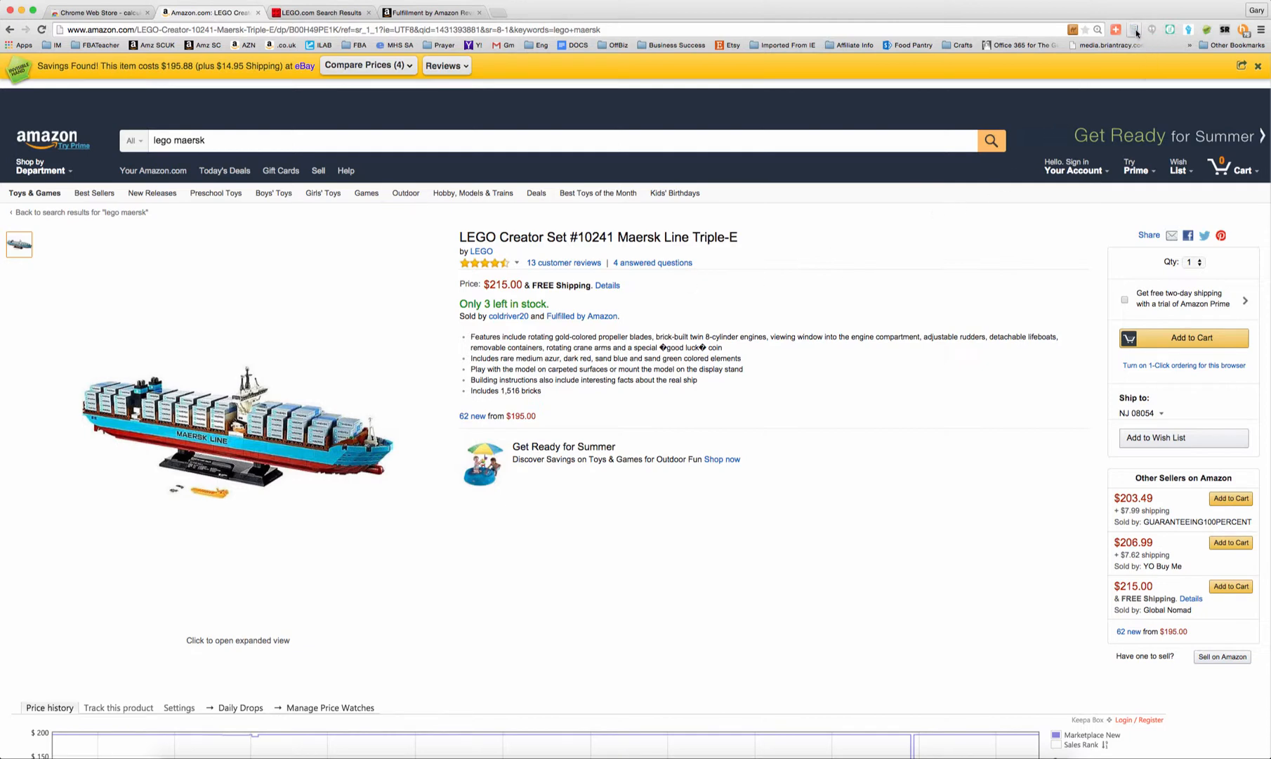
{"action": "left_click", "coordinate": [431, 12]}
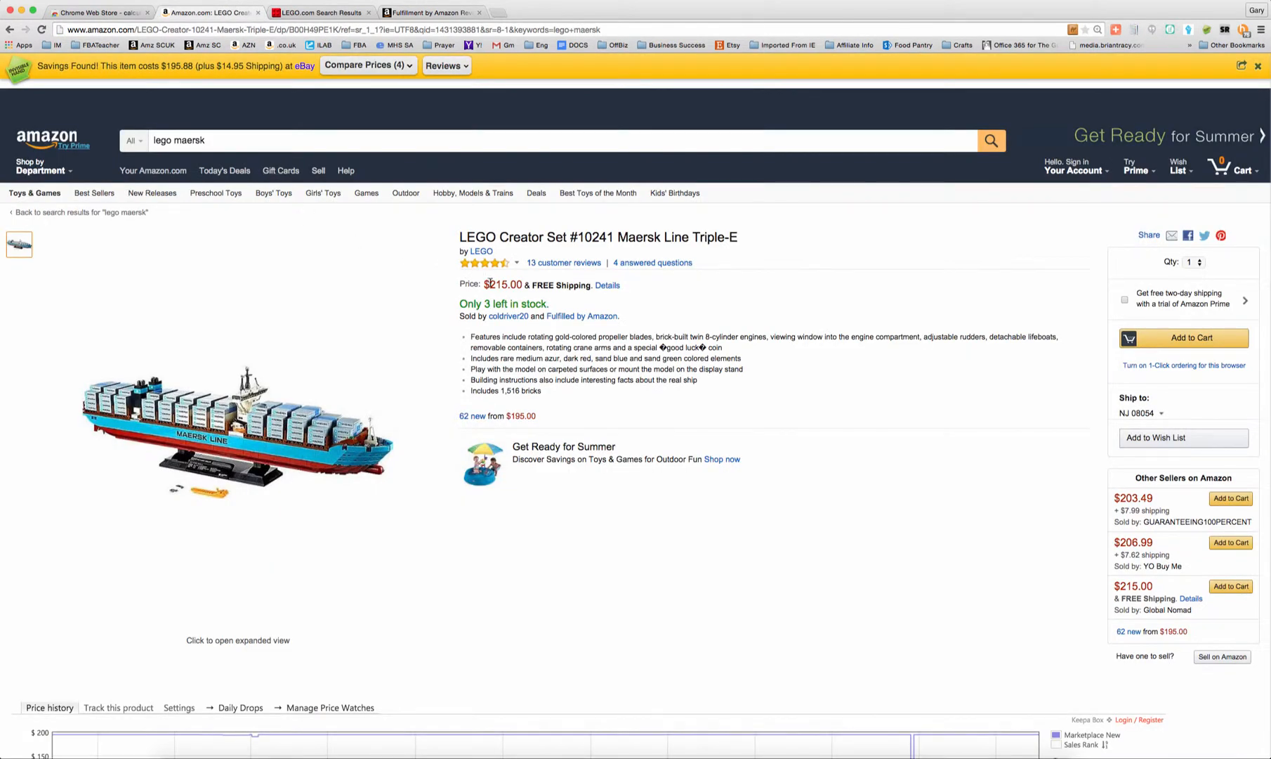
Load set #10241 at a 215.00 item price, cross-checking the Amazon and LEGO.com tabs
{"action": "left_click", "coordinate": [432, 12]}
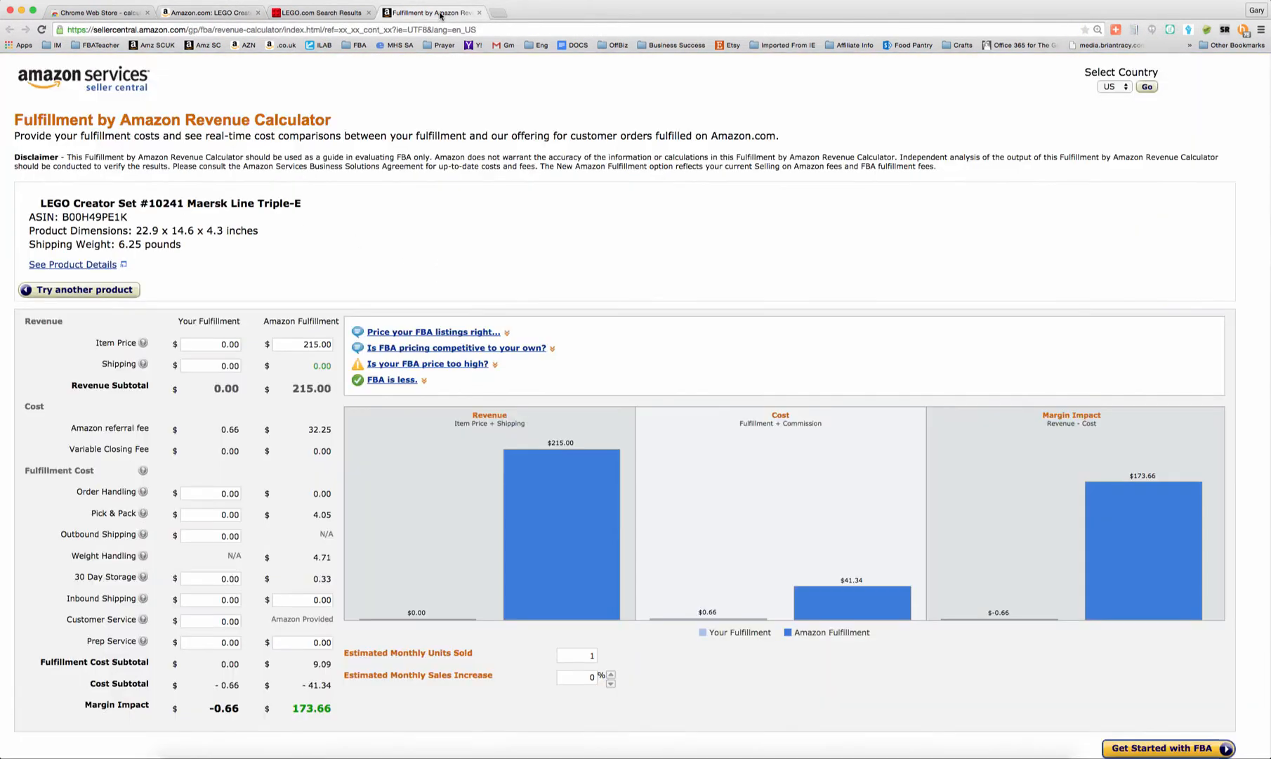
{"action": "mouse_move", "coordinate": [332, 258]}
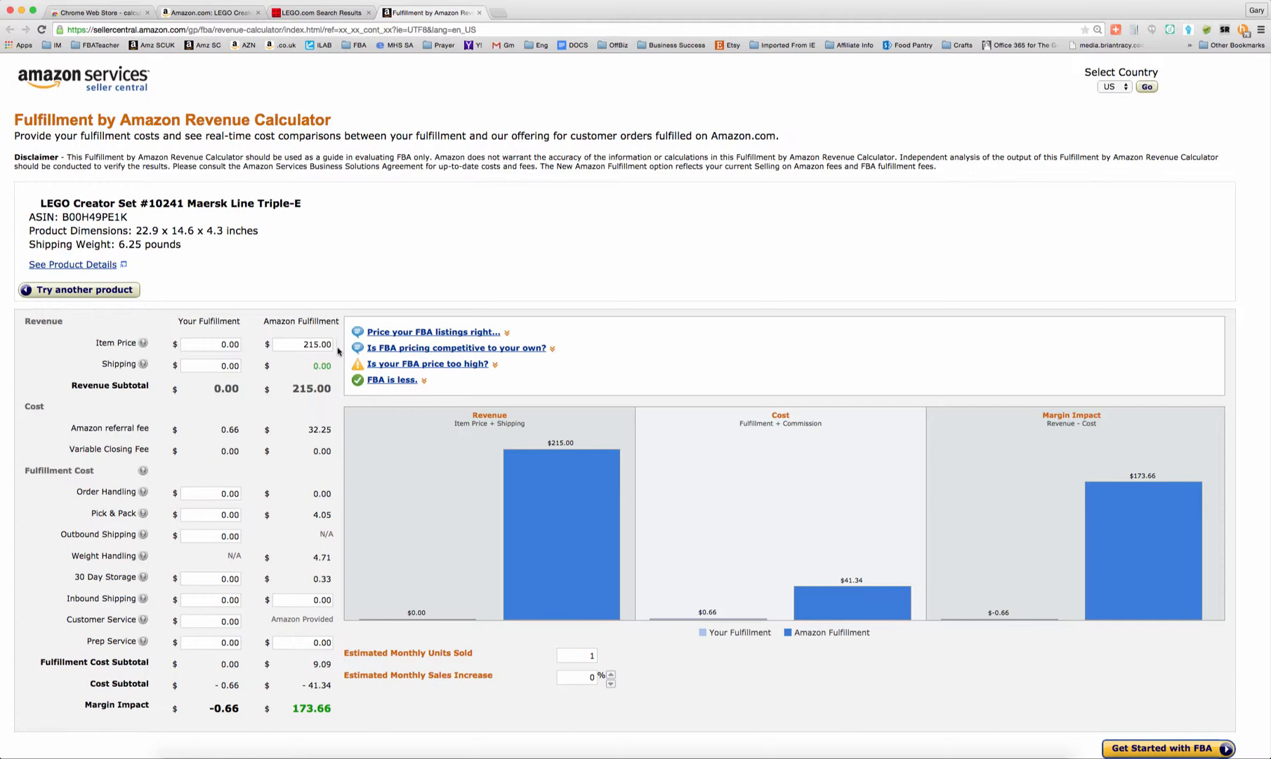
{"action": "mouse_move", "coordinate": [288, 439]}
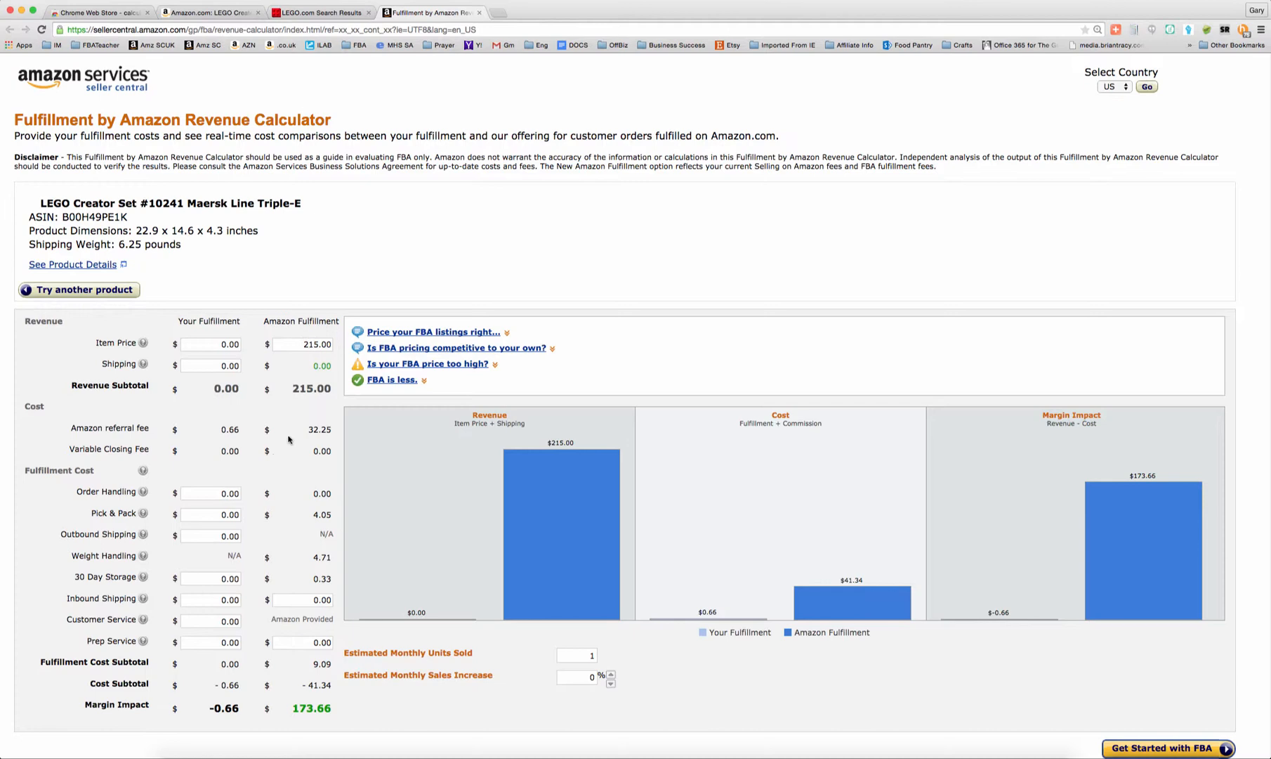
{"action": "mouse_move", "coordinate": [325, 590]}
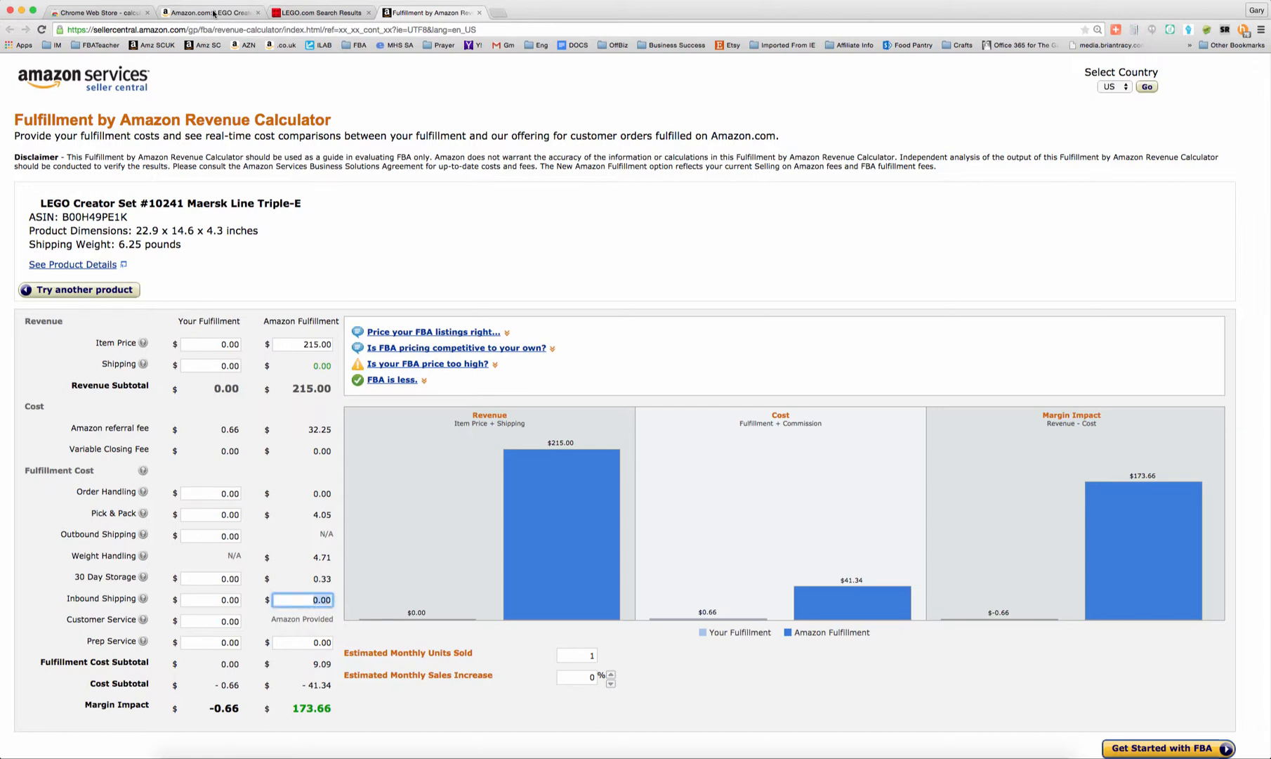
{"action": "left_click", "coordinate": [211, 12]}
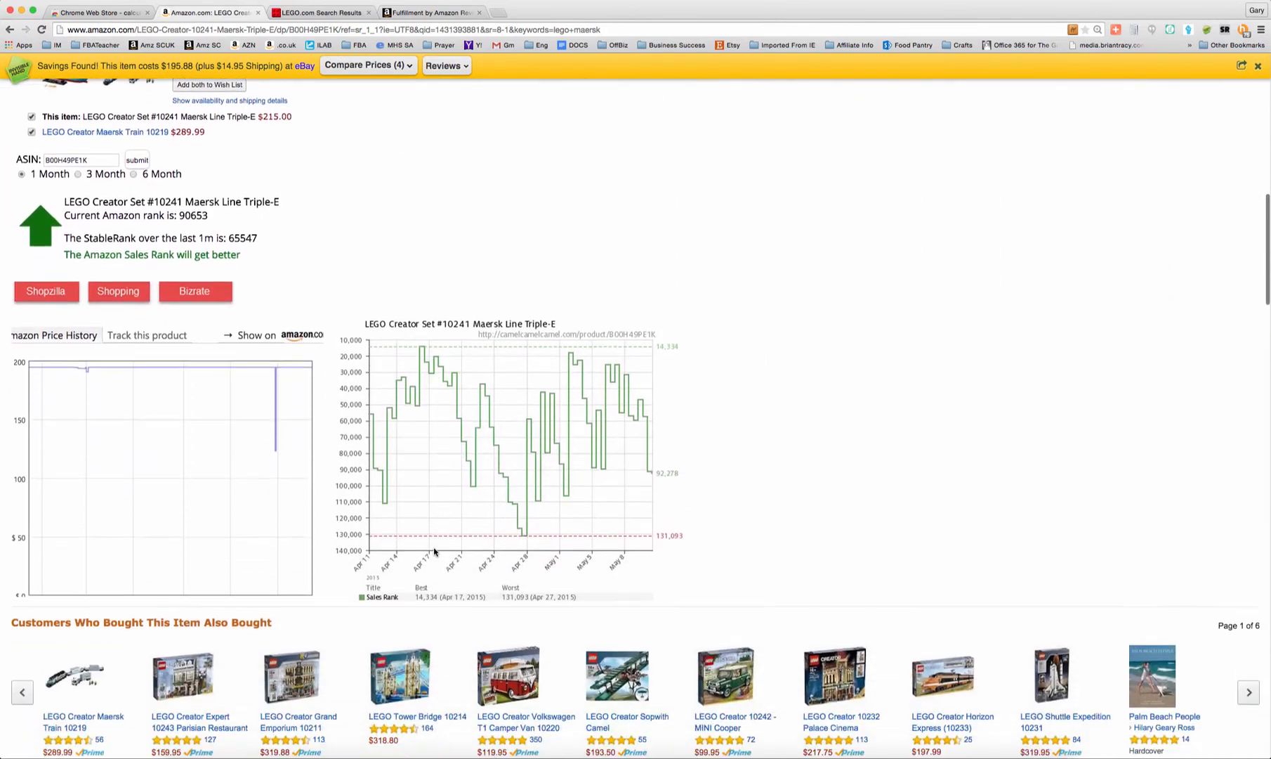
{"action": "scroll", "scroll_direction": "down", "scroll_amount": 3}
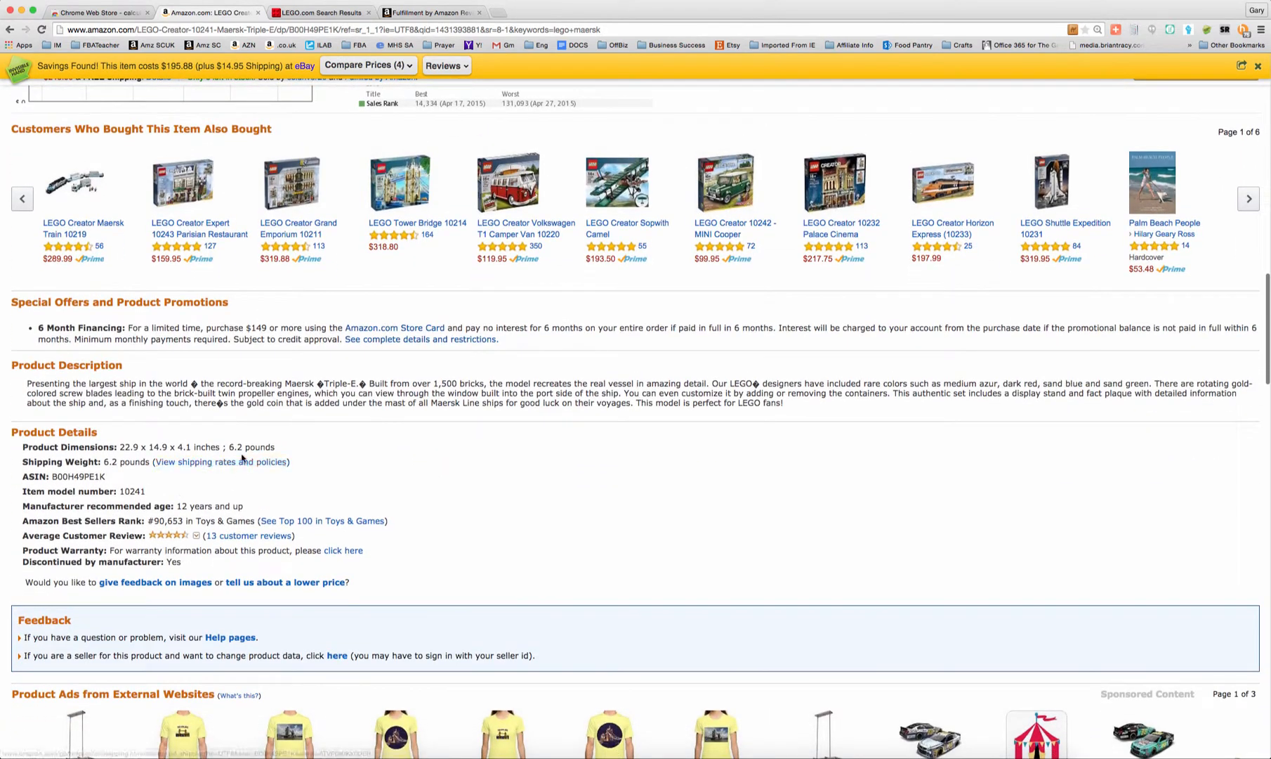
{"action": "left_click", "coordinate": [316, 11]}
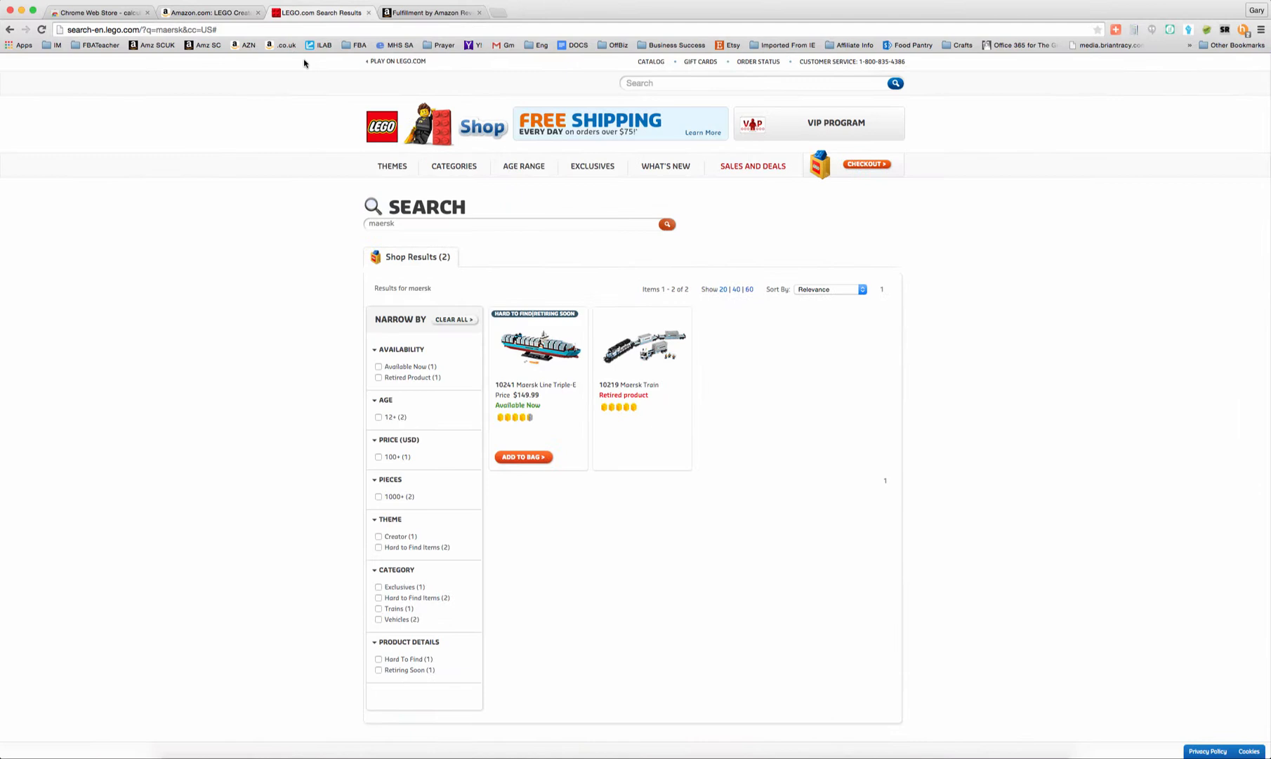
{"action": "left_click", "coordinate": [431, 12]}
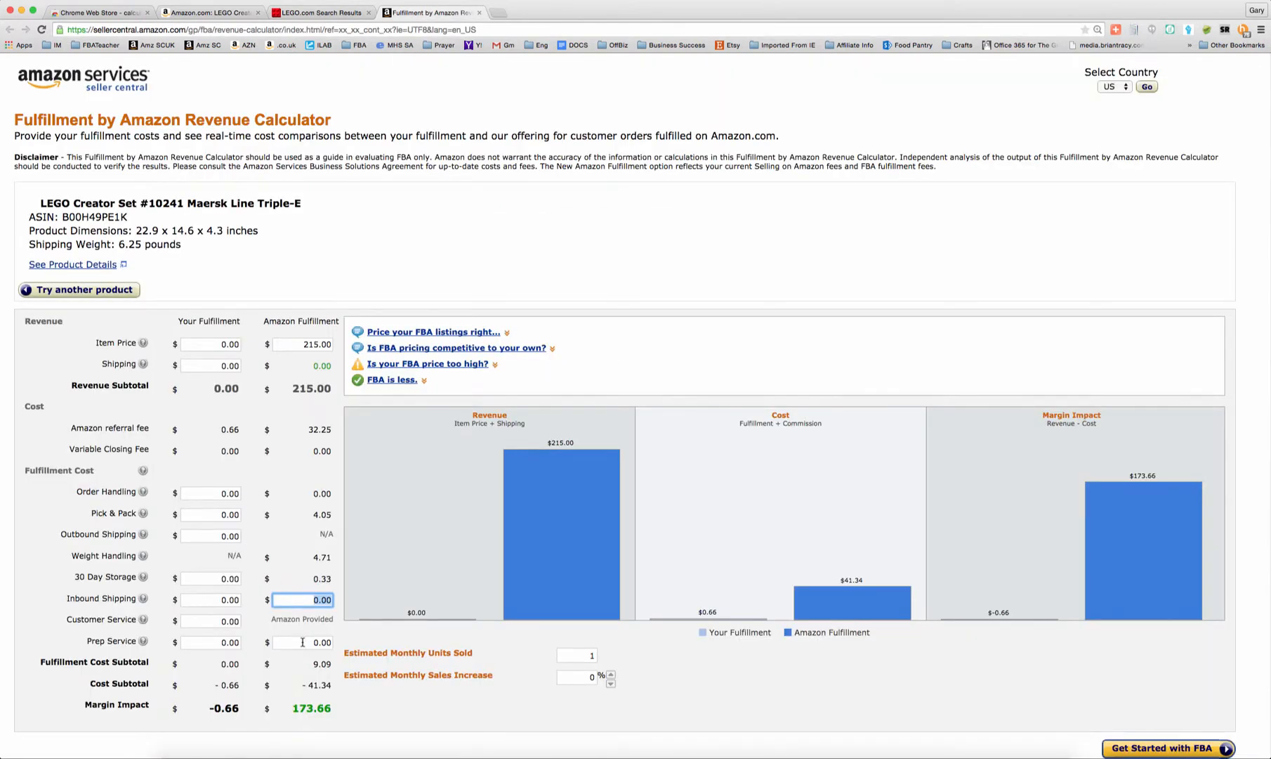
Enter 3.50 inbound shipping and 149.99 prep cost, recalculating the margin to $20.17
{"action": "type", "text": "3.50"}
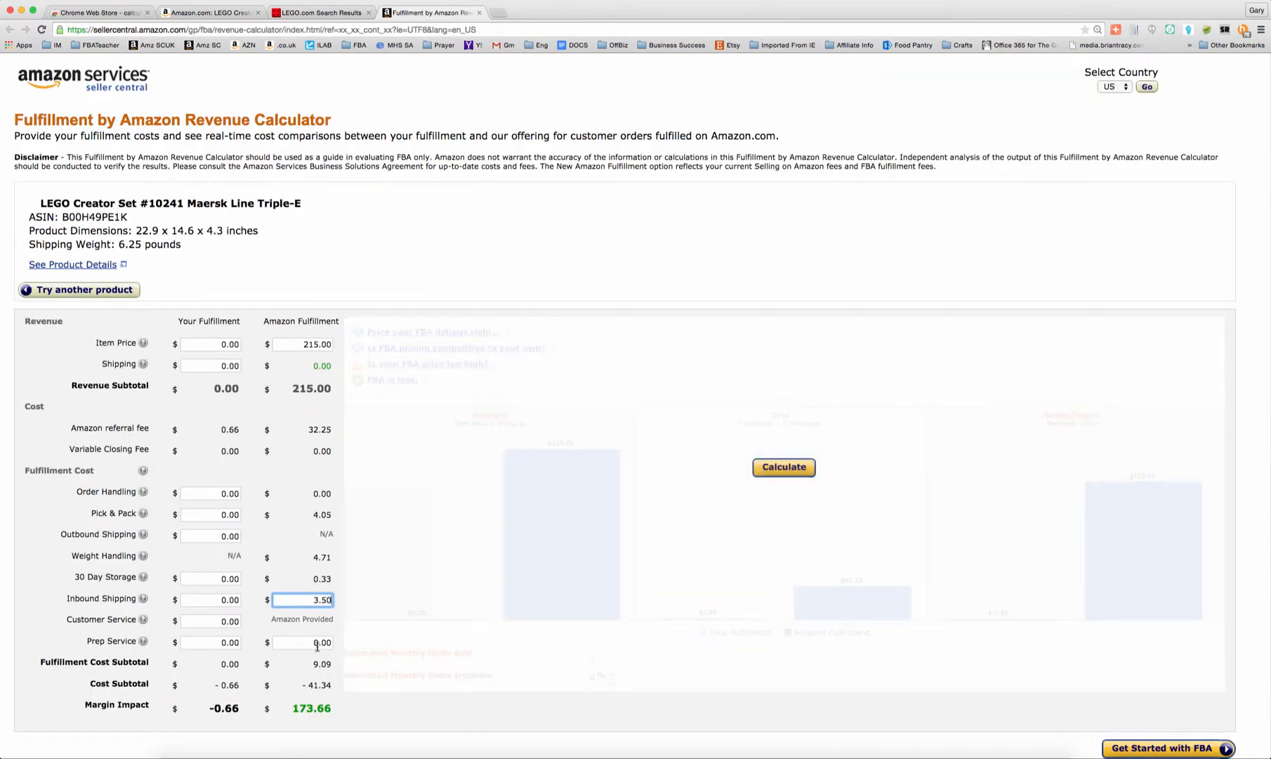
{"action": "left_click", "coordinate": [304, 642]}
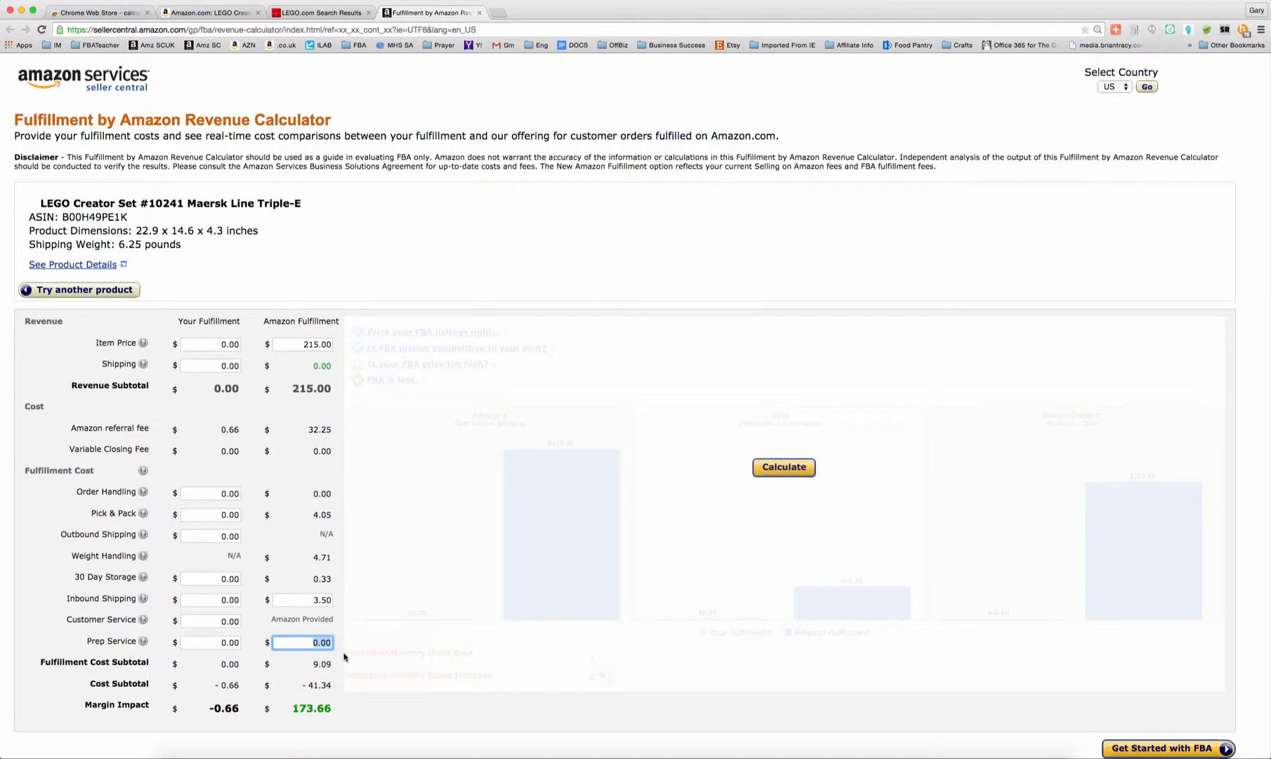
{"action": "type", "text": "149.99"}
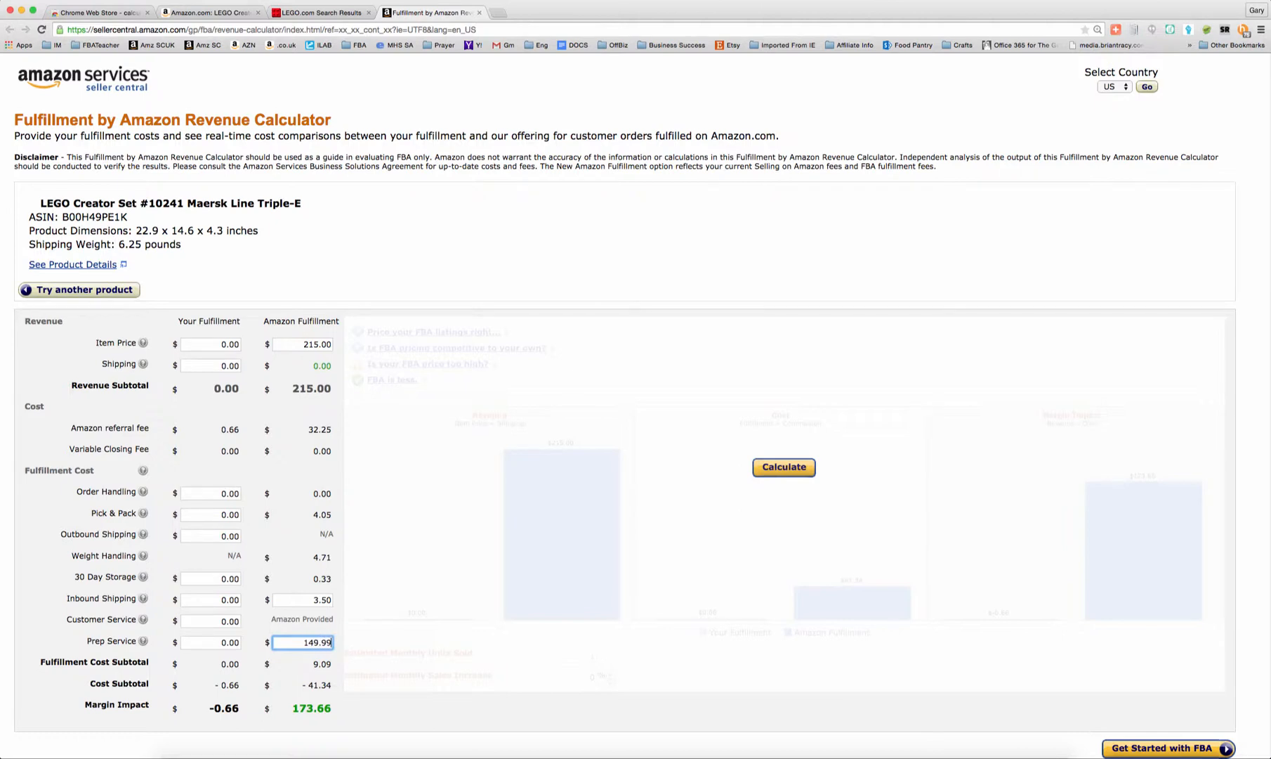
{"action": "mouse_move", "coordinate": [432, 612]}
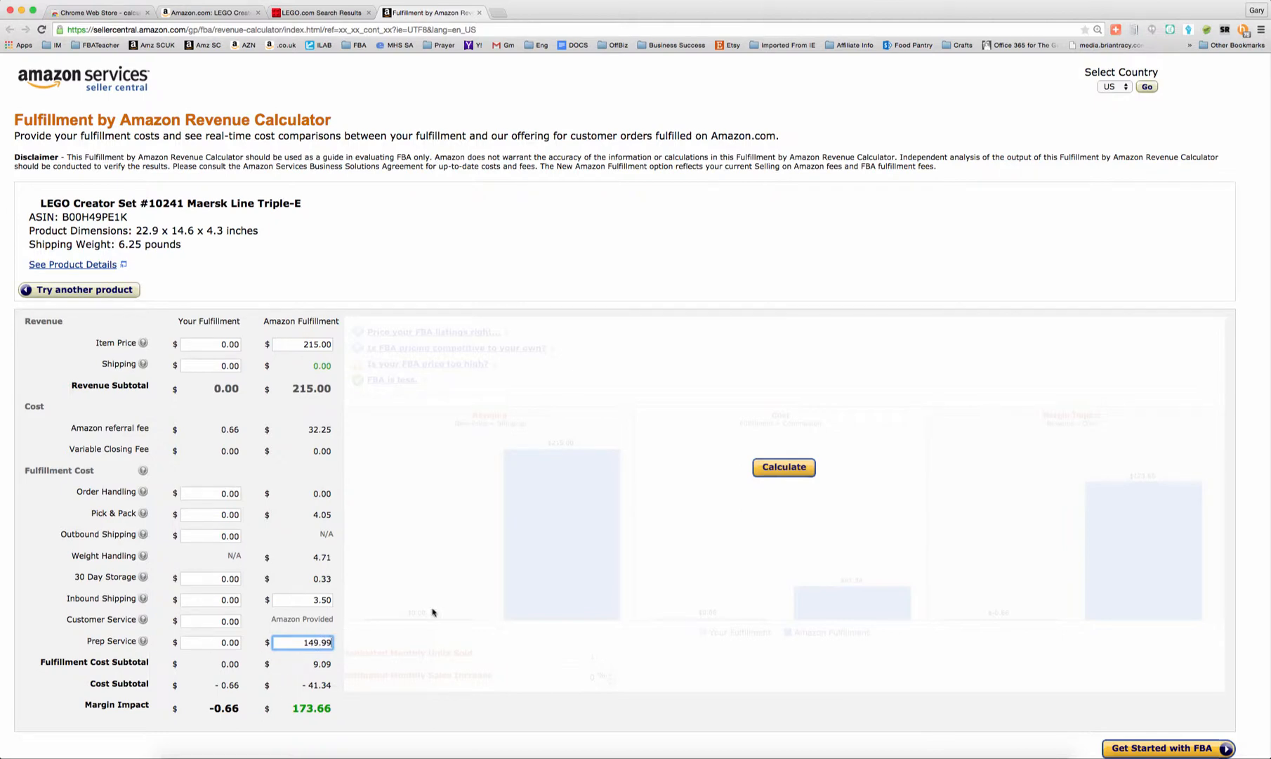
{"action": "left_click", "coordinate": [783, 467]}
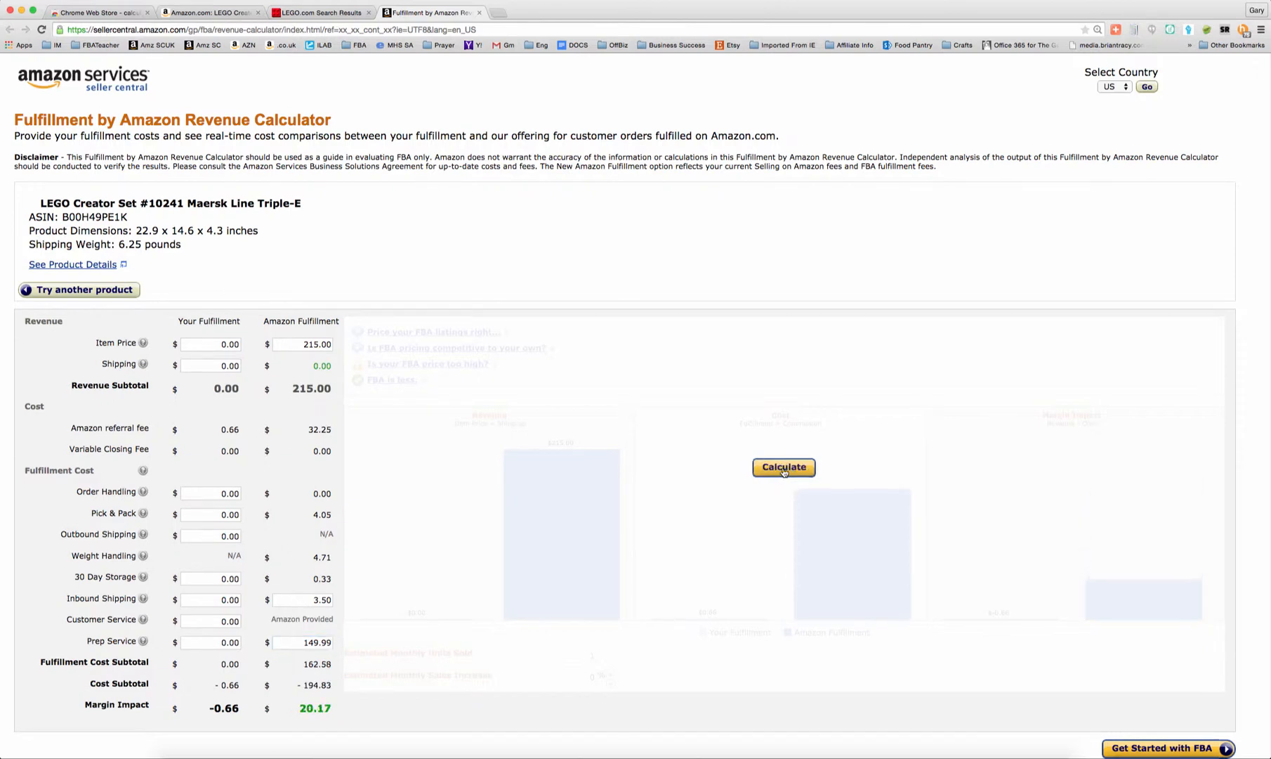
{"action": "left_click", "coordinate": [783, 467]}
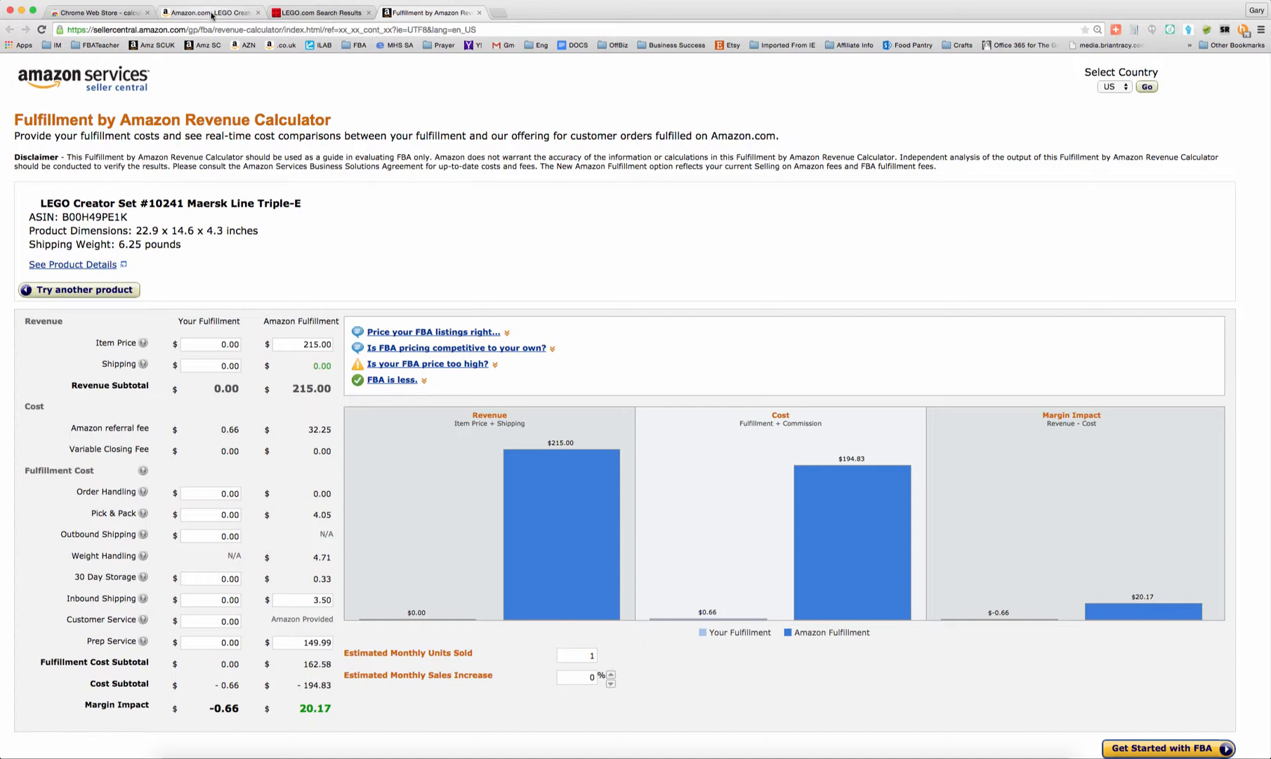
{"action": "mouse_move", "coordinate": [346, 302]}
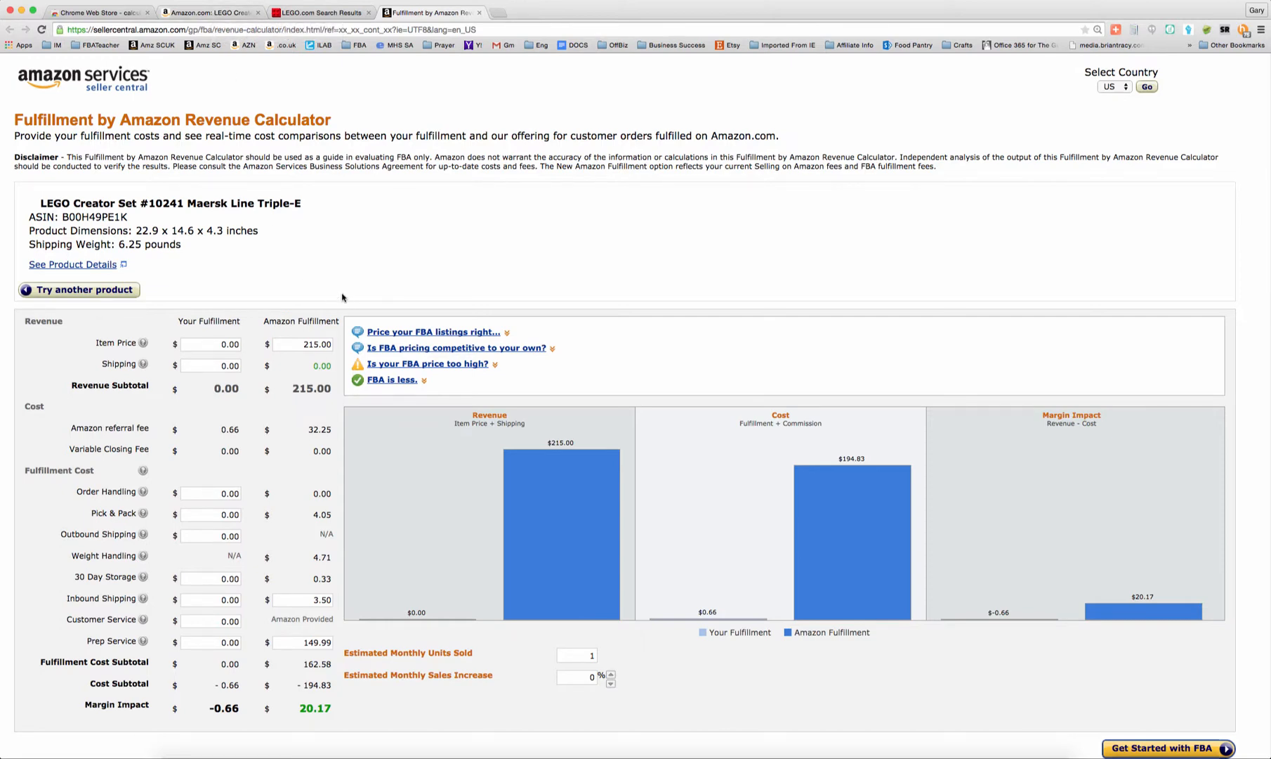
{"action": "mouse_move", "coordinate": [324, 98]}
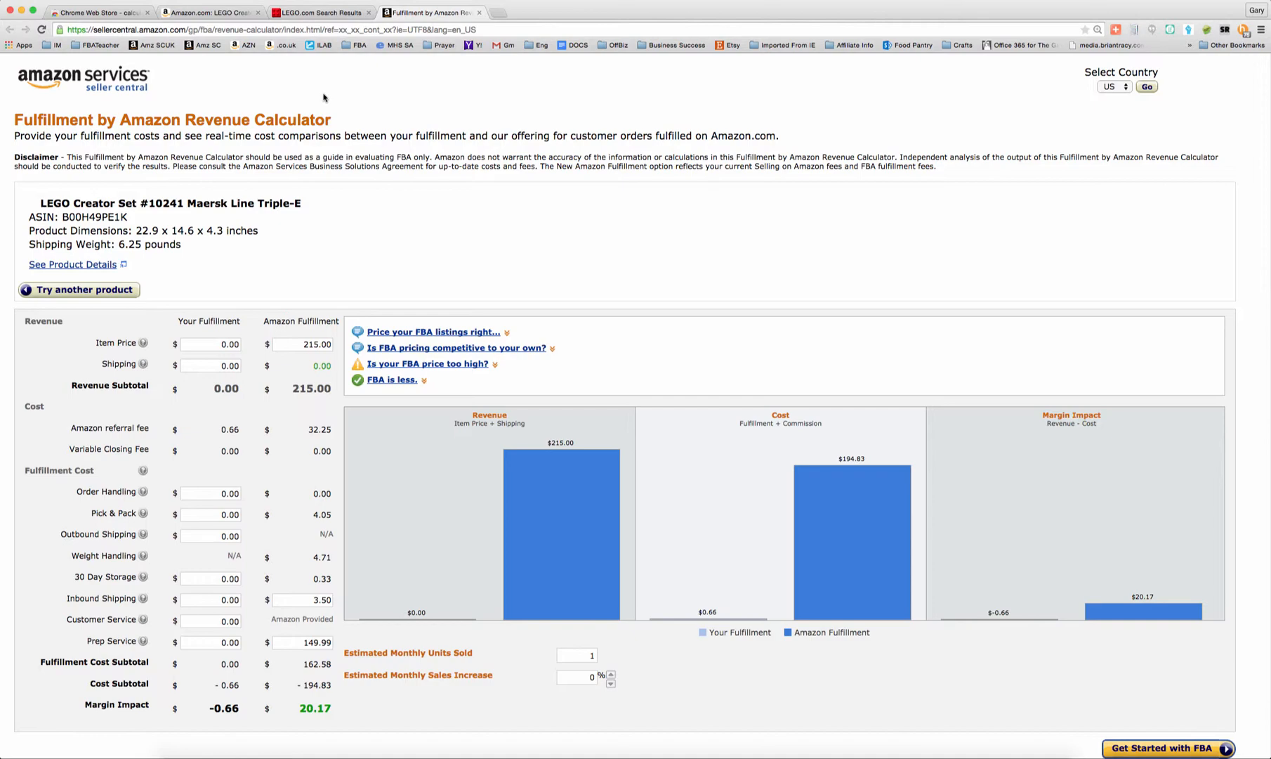
{"action": "mouse_move", "coordinate": [214, 12]}
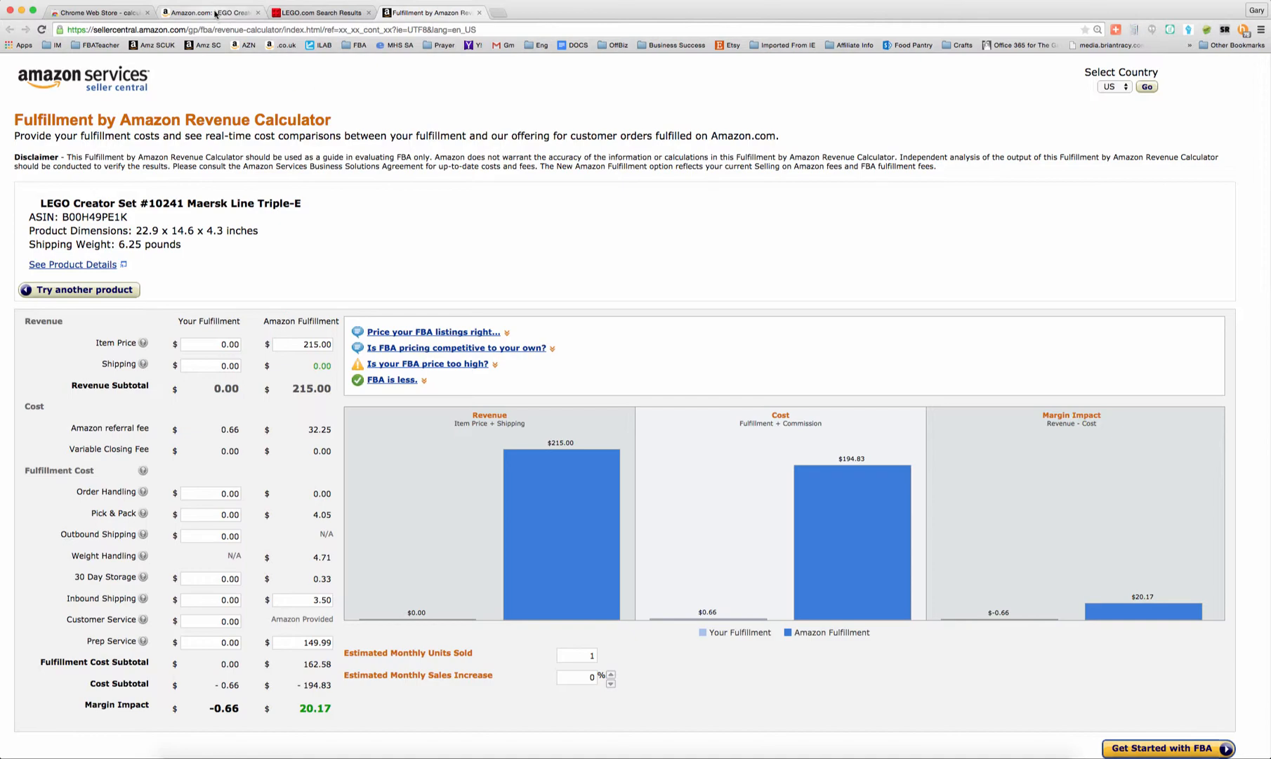
Show the Amazon Maersk listing from the top, with $215.00 and other sellers from $203.49
{"action": "left_click", "coordinate": [210, 12]}
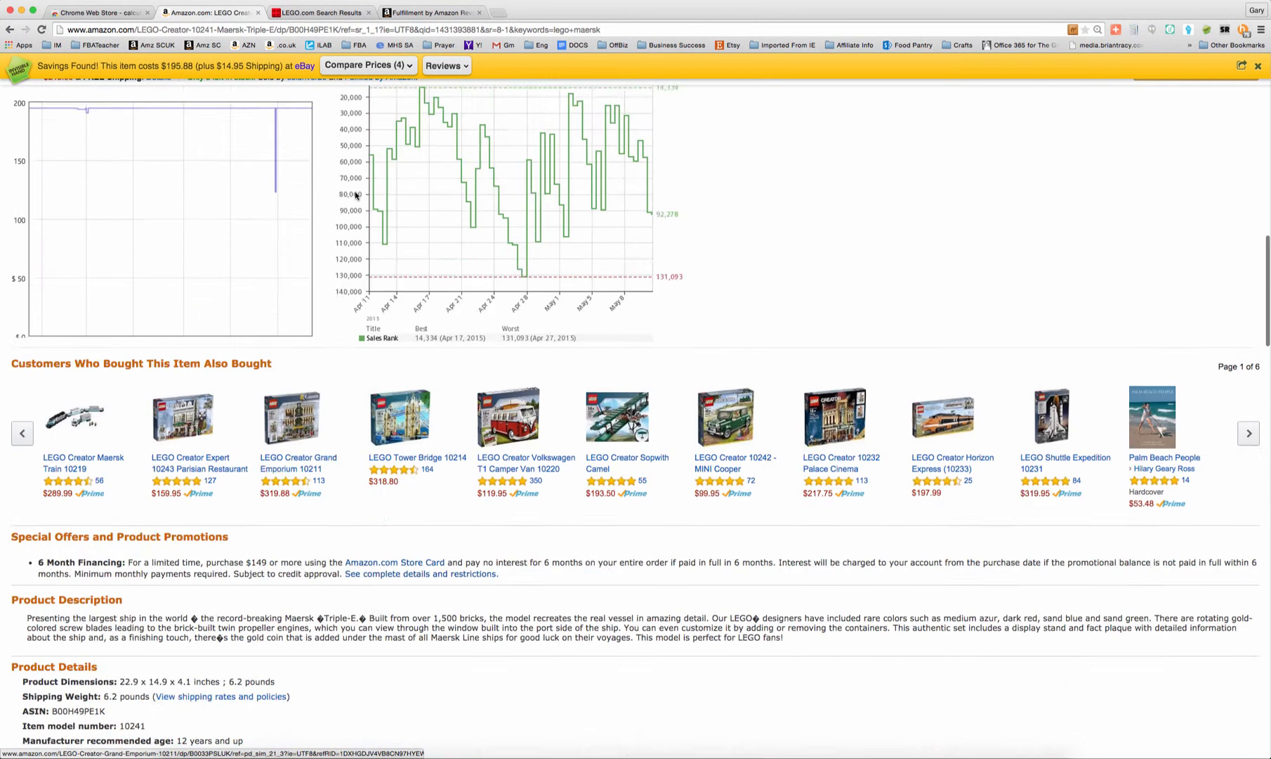
{"action": "scroll", "scroll_direction": "up", "scroll_amount": 3}
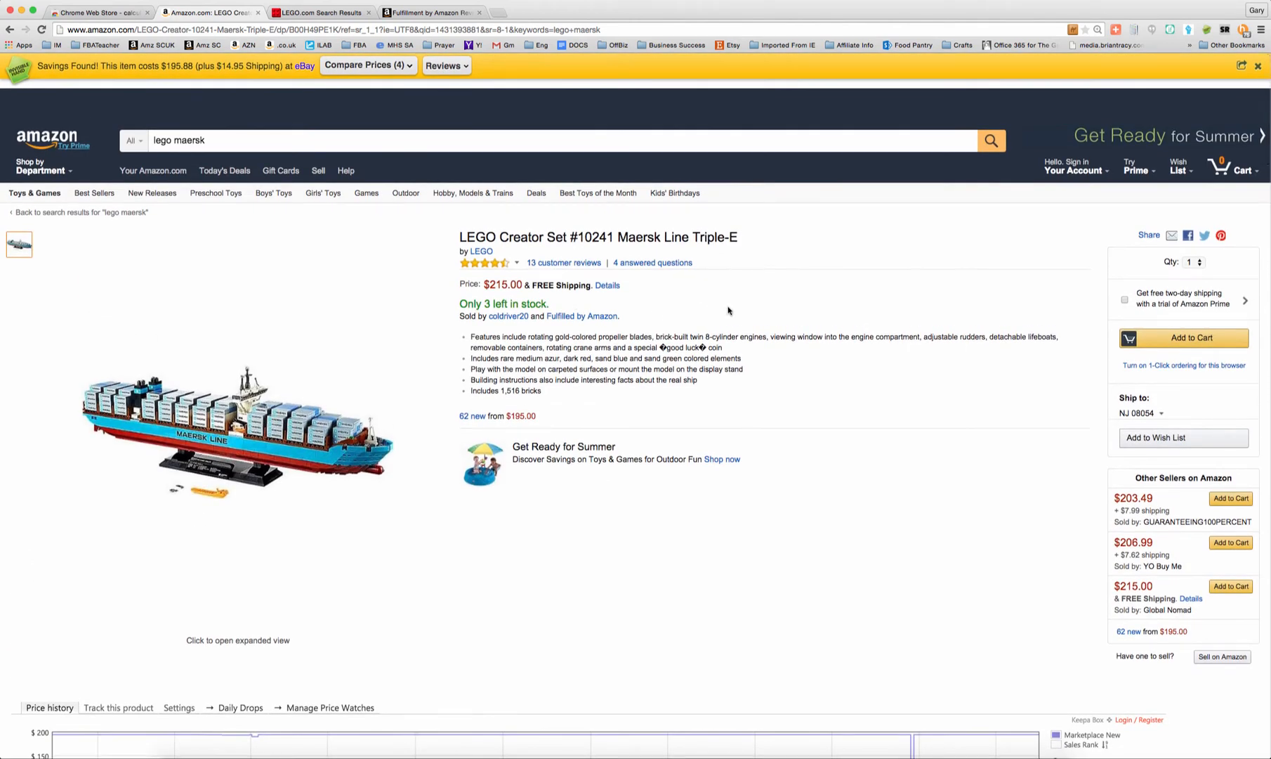
{"action": "mouse_move", "coordinate": [780, 332]}
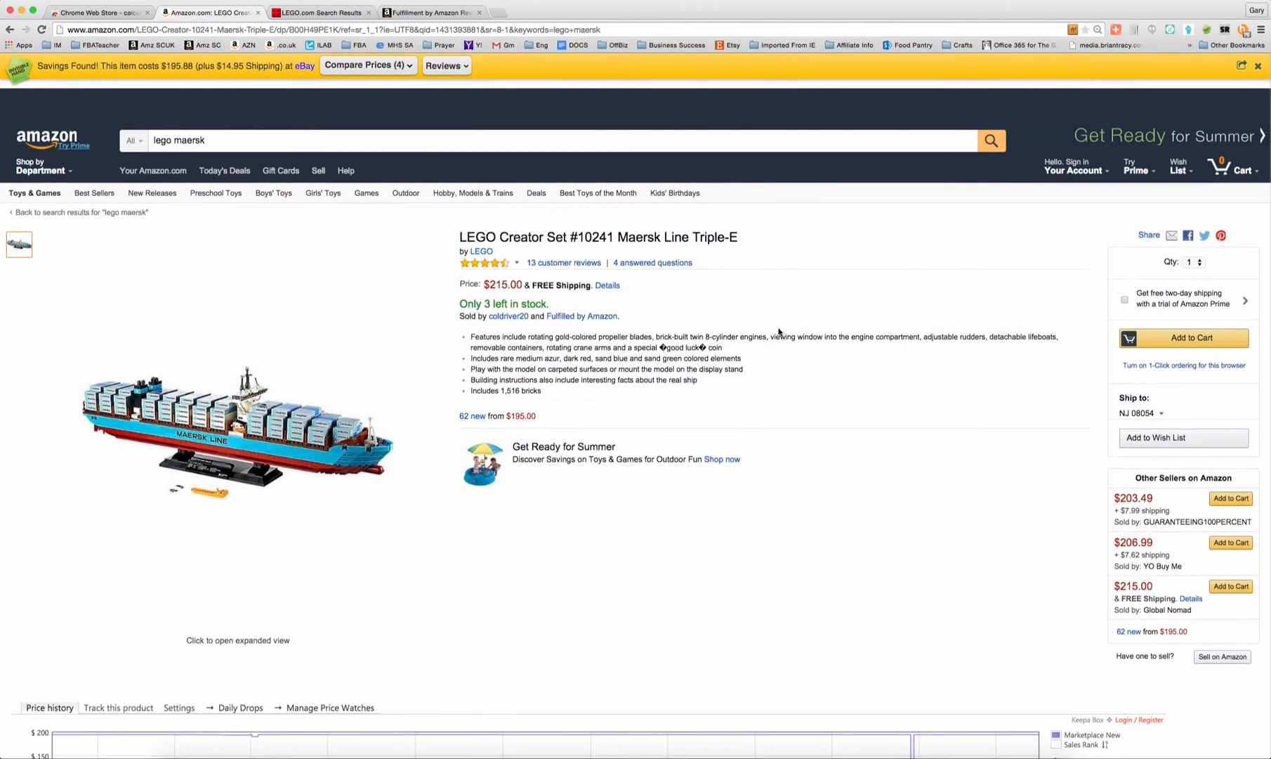
{"action": "mouse_move", "coordinate": [510, 301]}
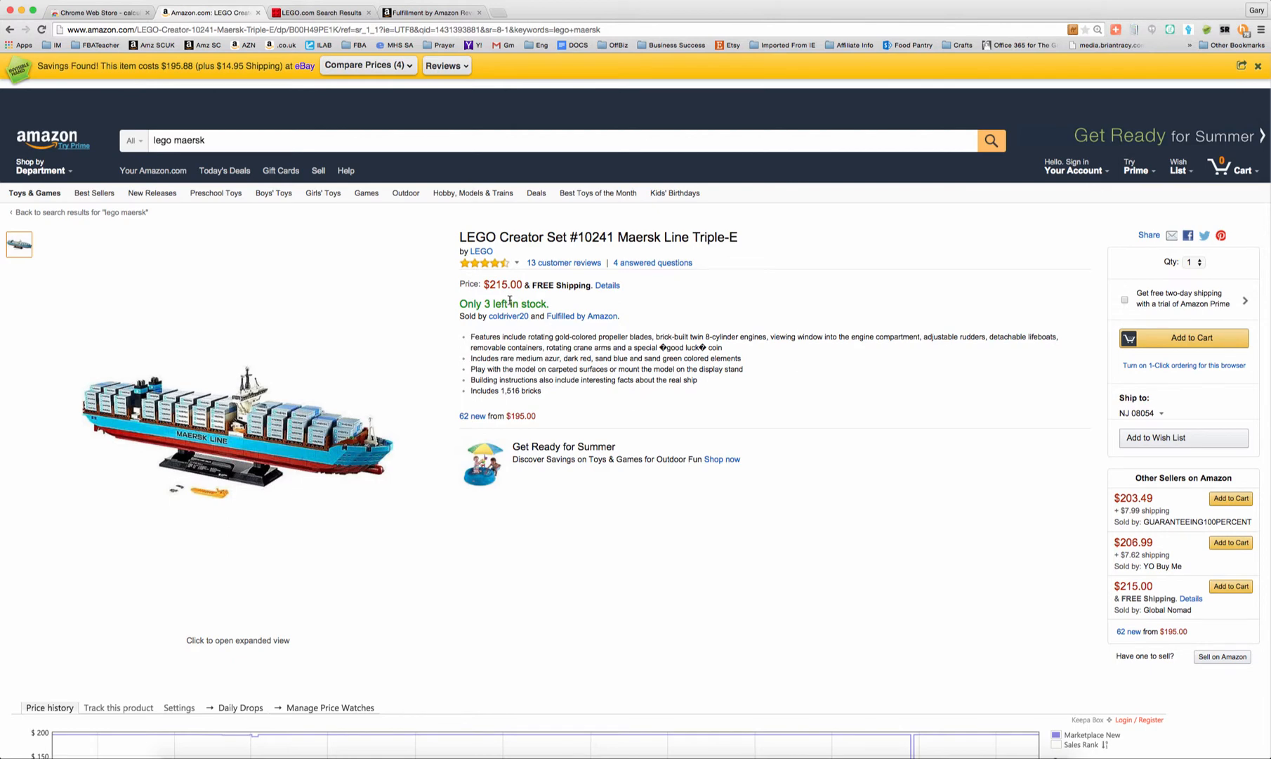
{"action": "mouse_move", "coordinate": [648, 495]}
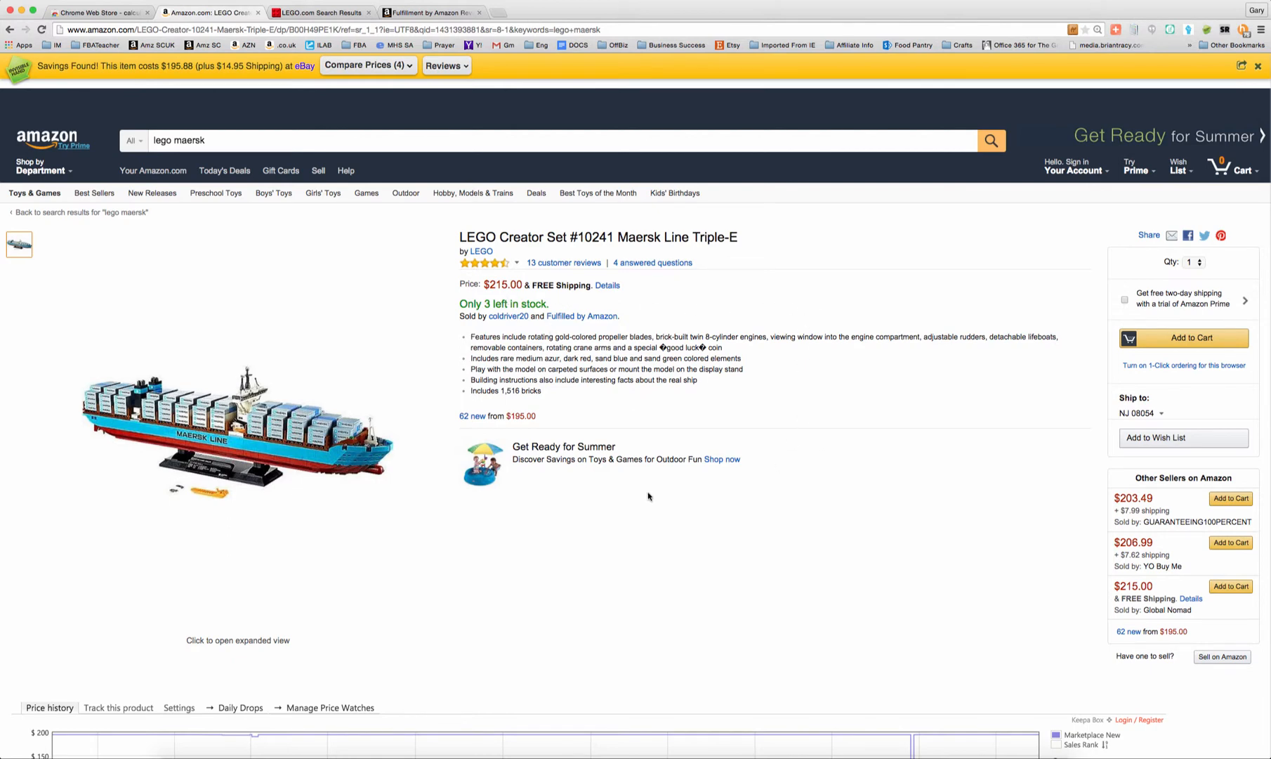
{"action": "mouse_move", "coordinate": [624, 507]}
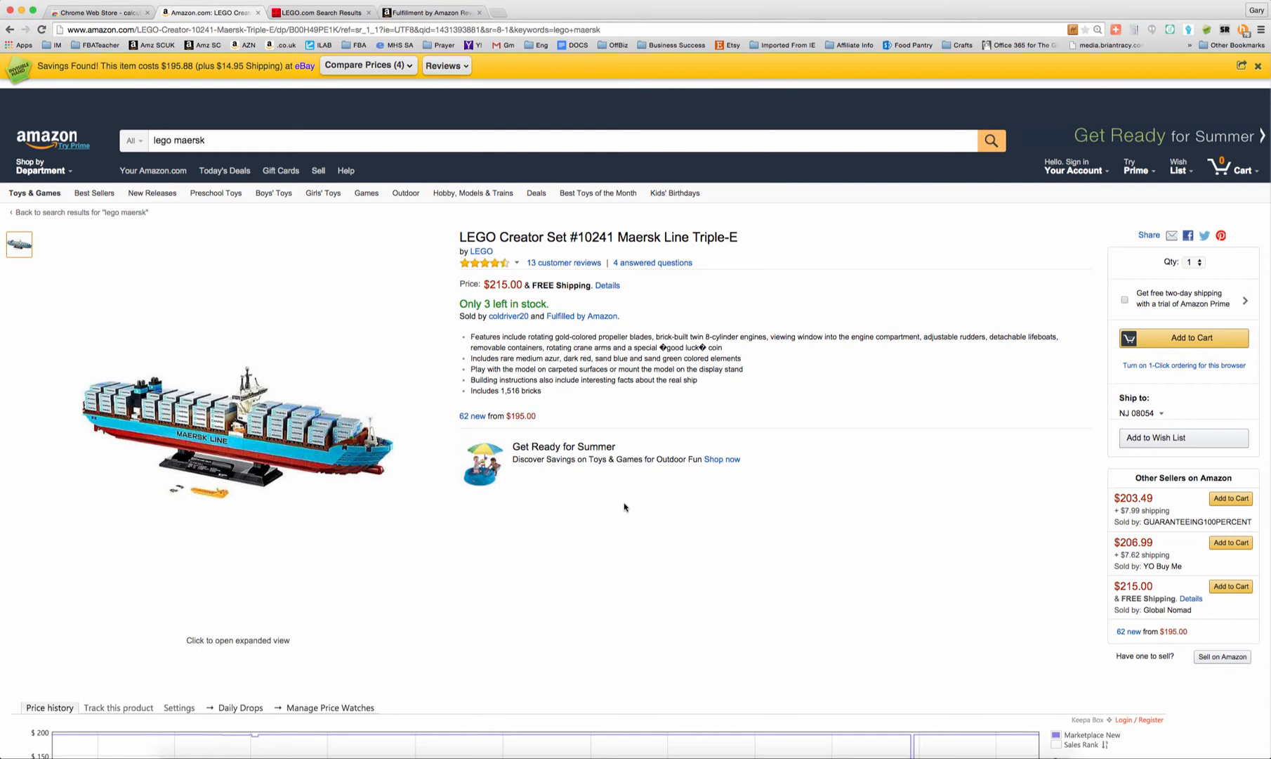
{"action": "mouse_move", "coordinate": [410, 534]}
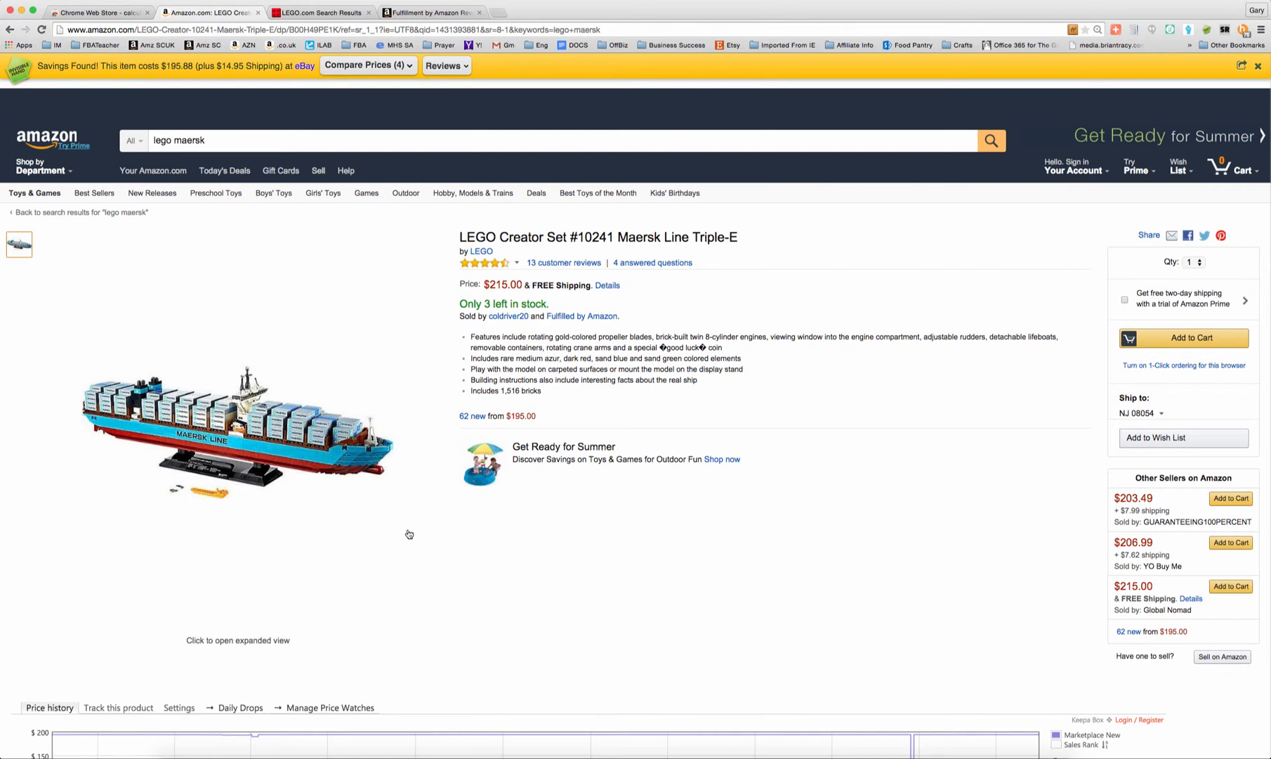
{"action": "mouse_move", "coordinate": [429, 526]}
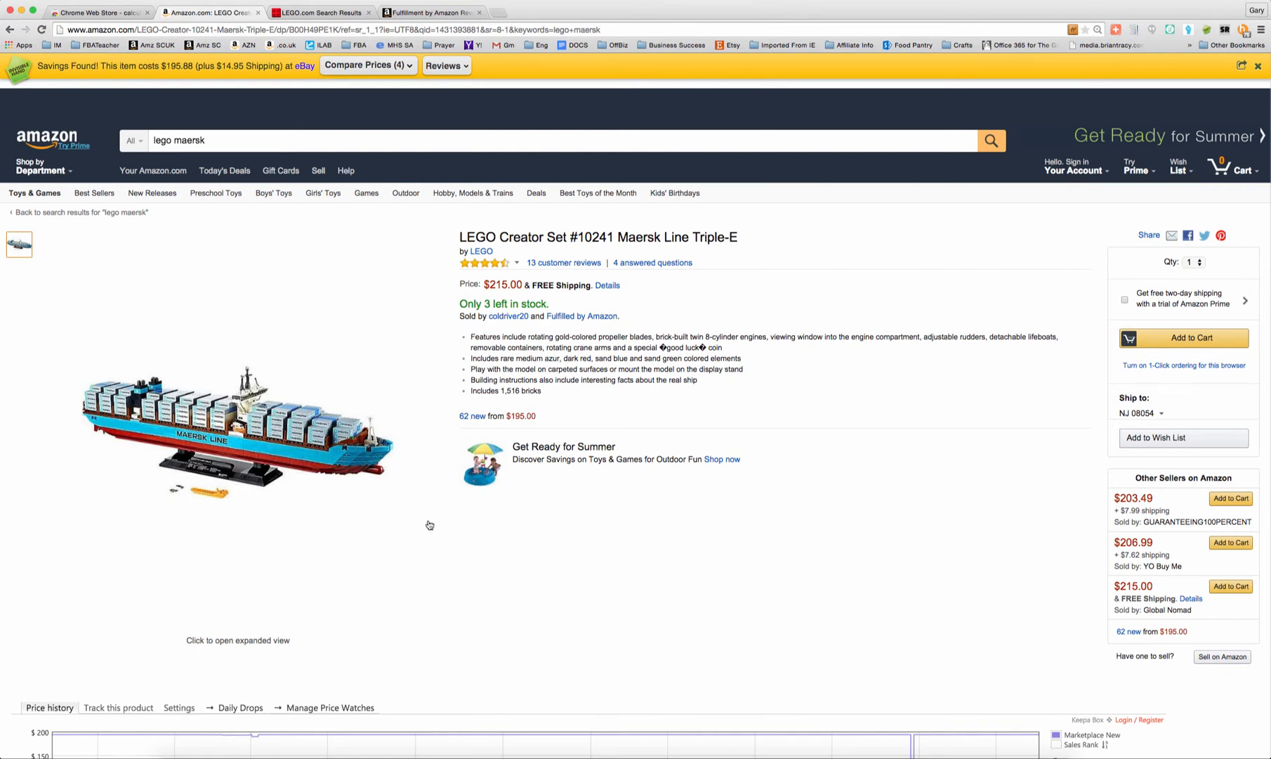